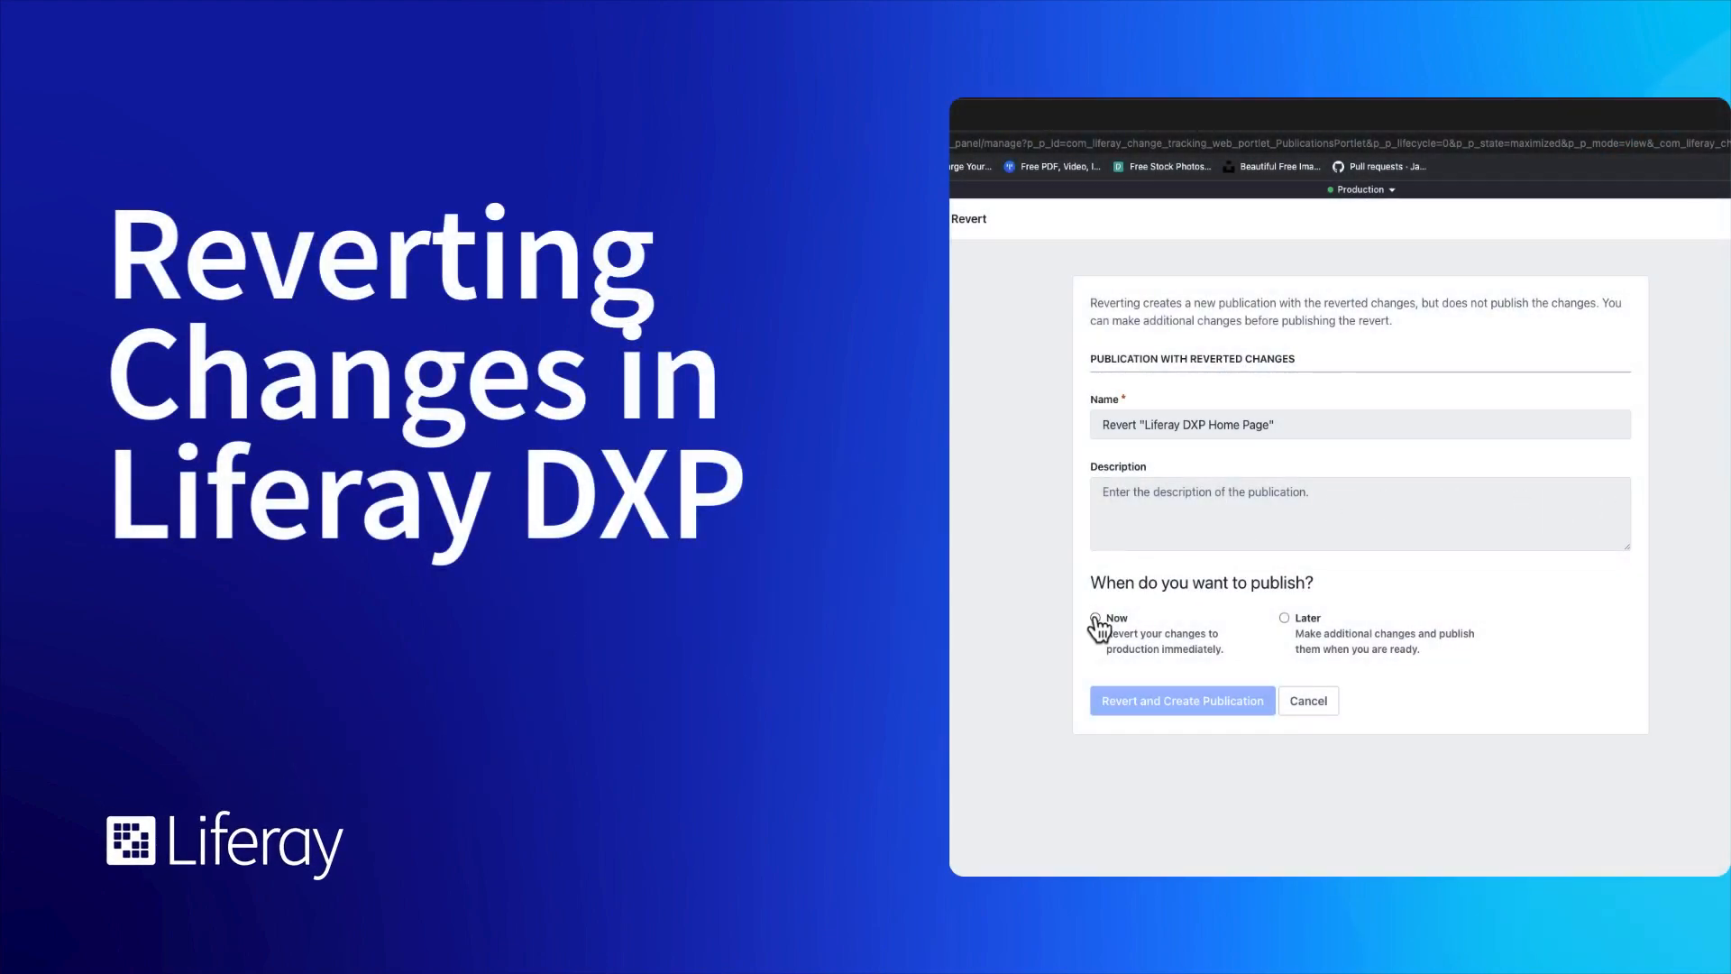
Step: Choose Now on the Revert form and create the revert publication
{"action": "left_click", "coordinate": [1095, 616]}
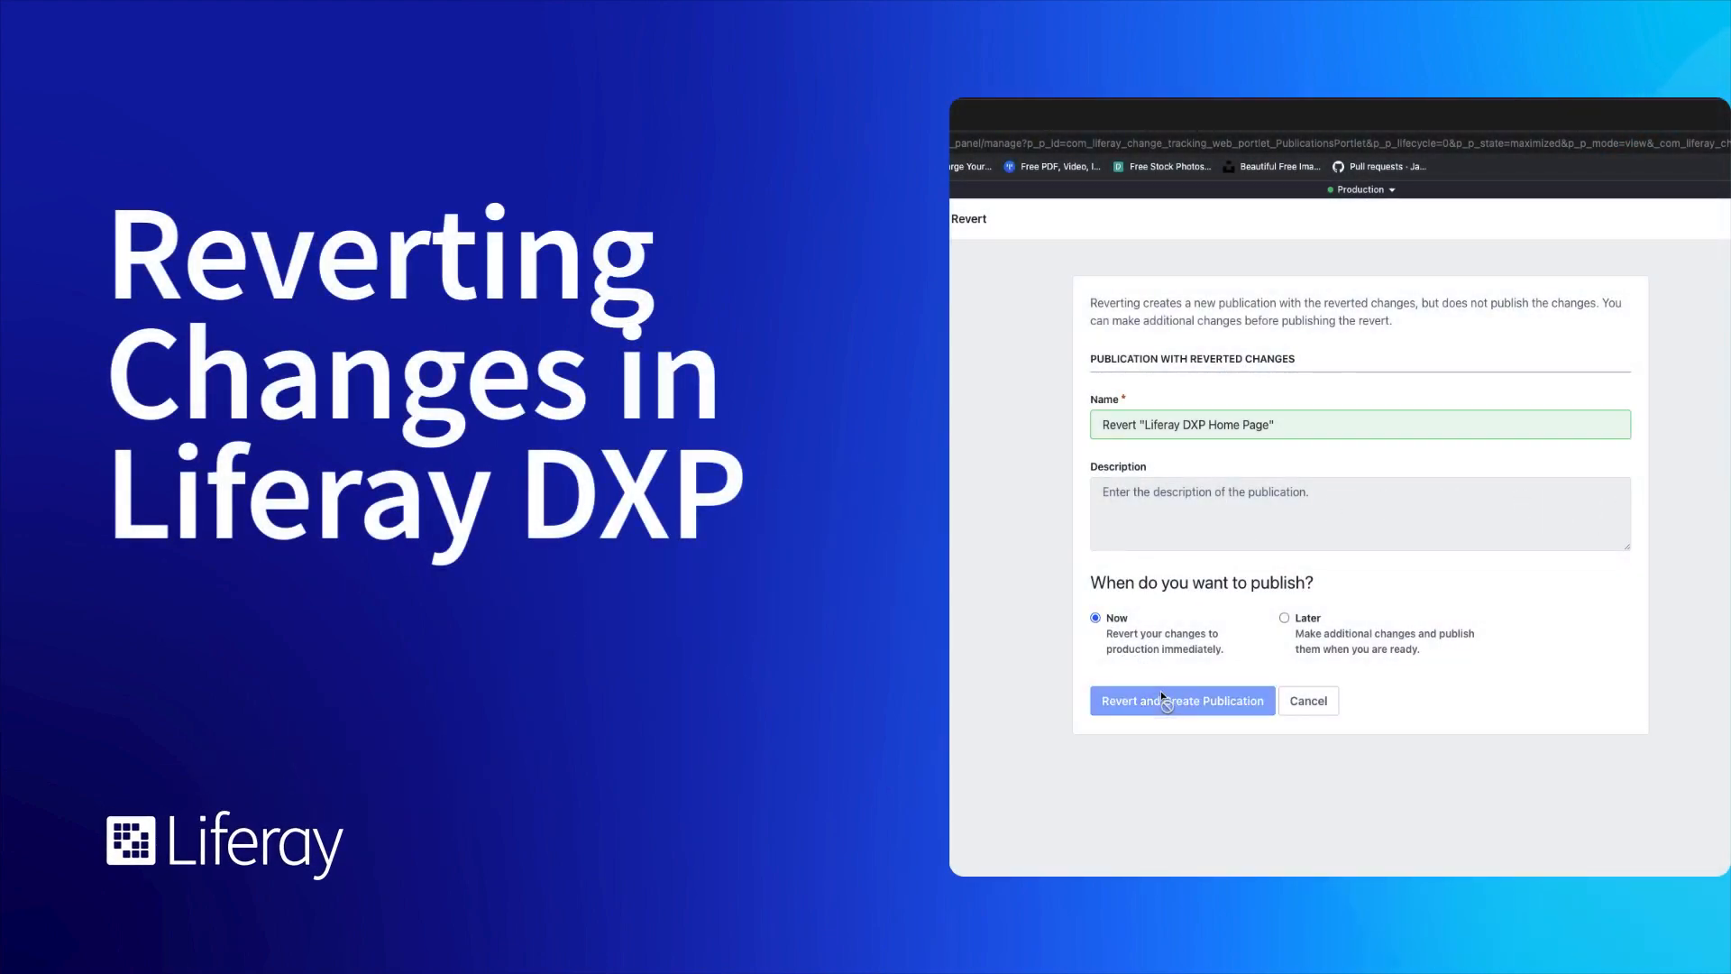
{"action": "left_click", "coordinate": [1180, 700]}
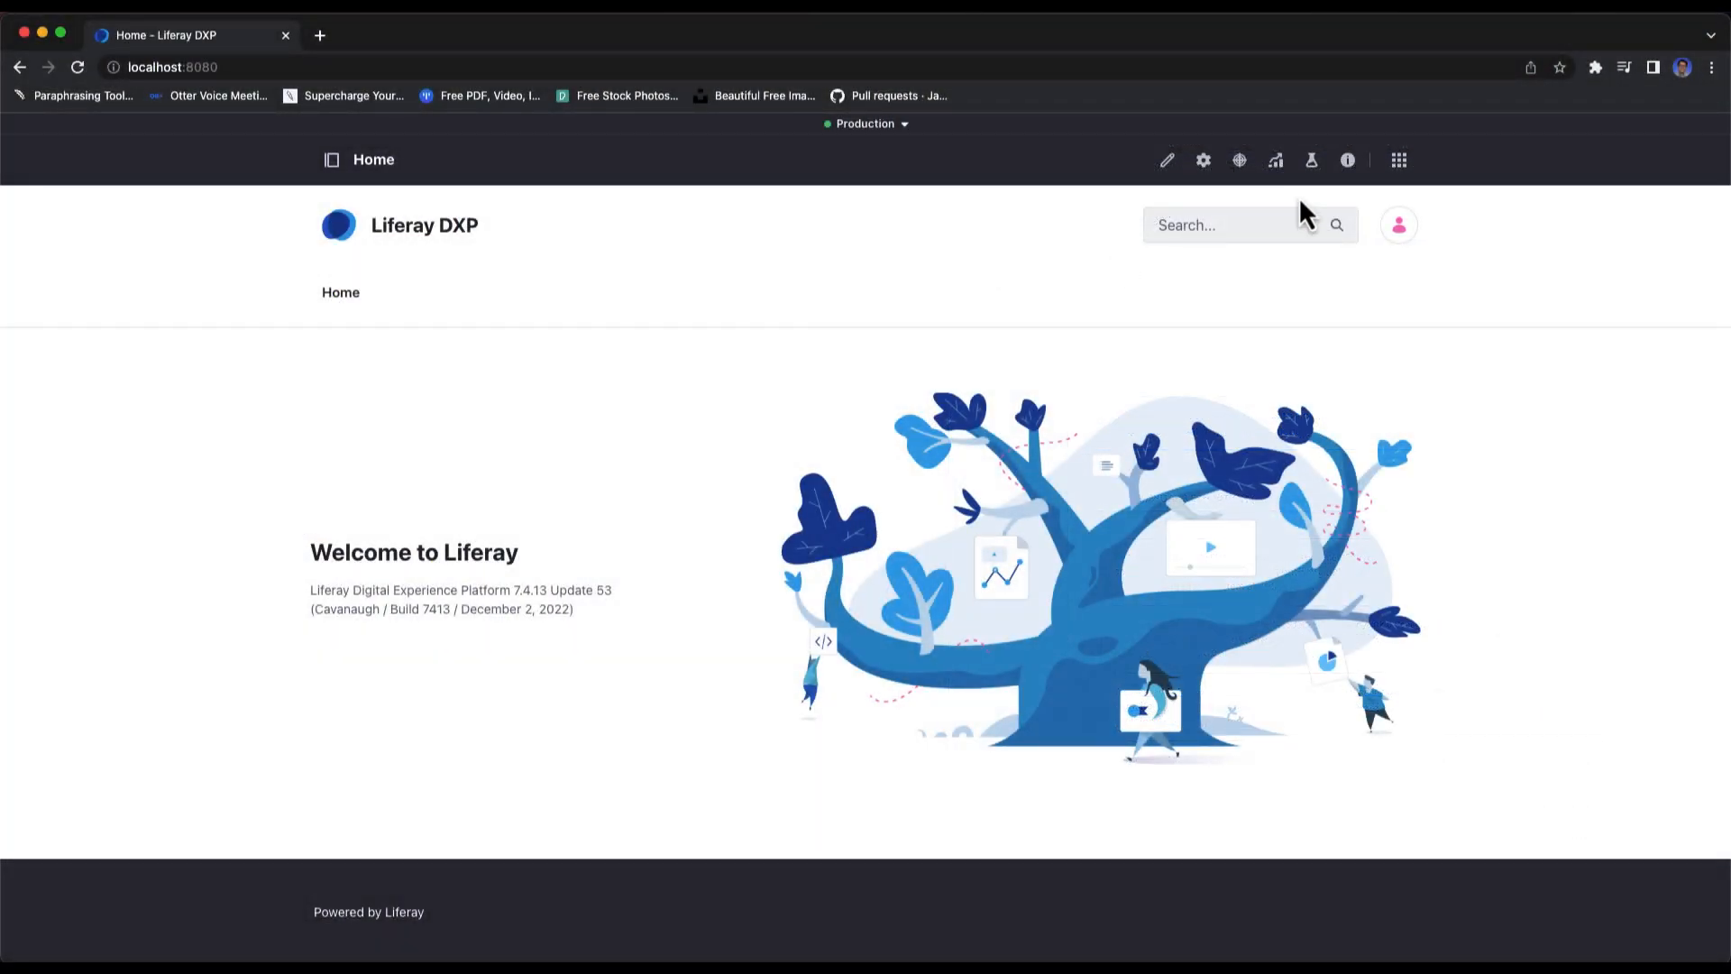
Step: Go to the Publications History list from the Applications menu
{"action": "left_click", "coordinate": [1397, 161]}
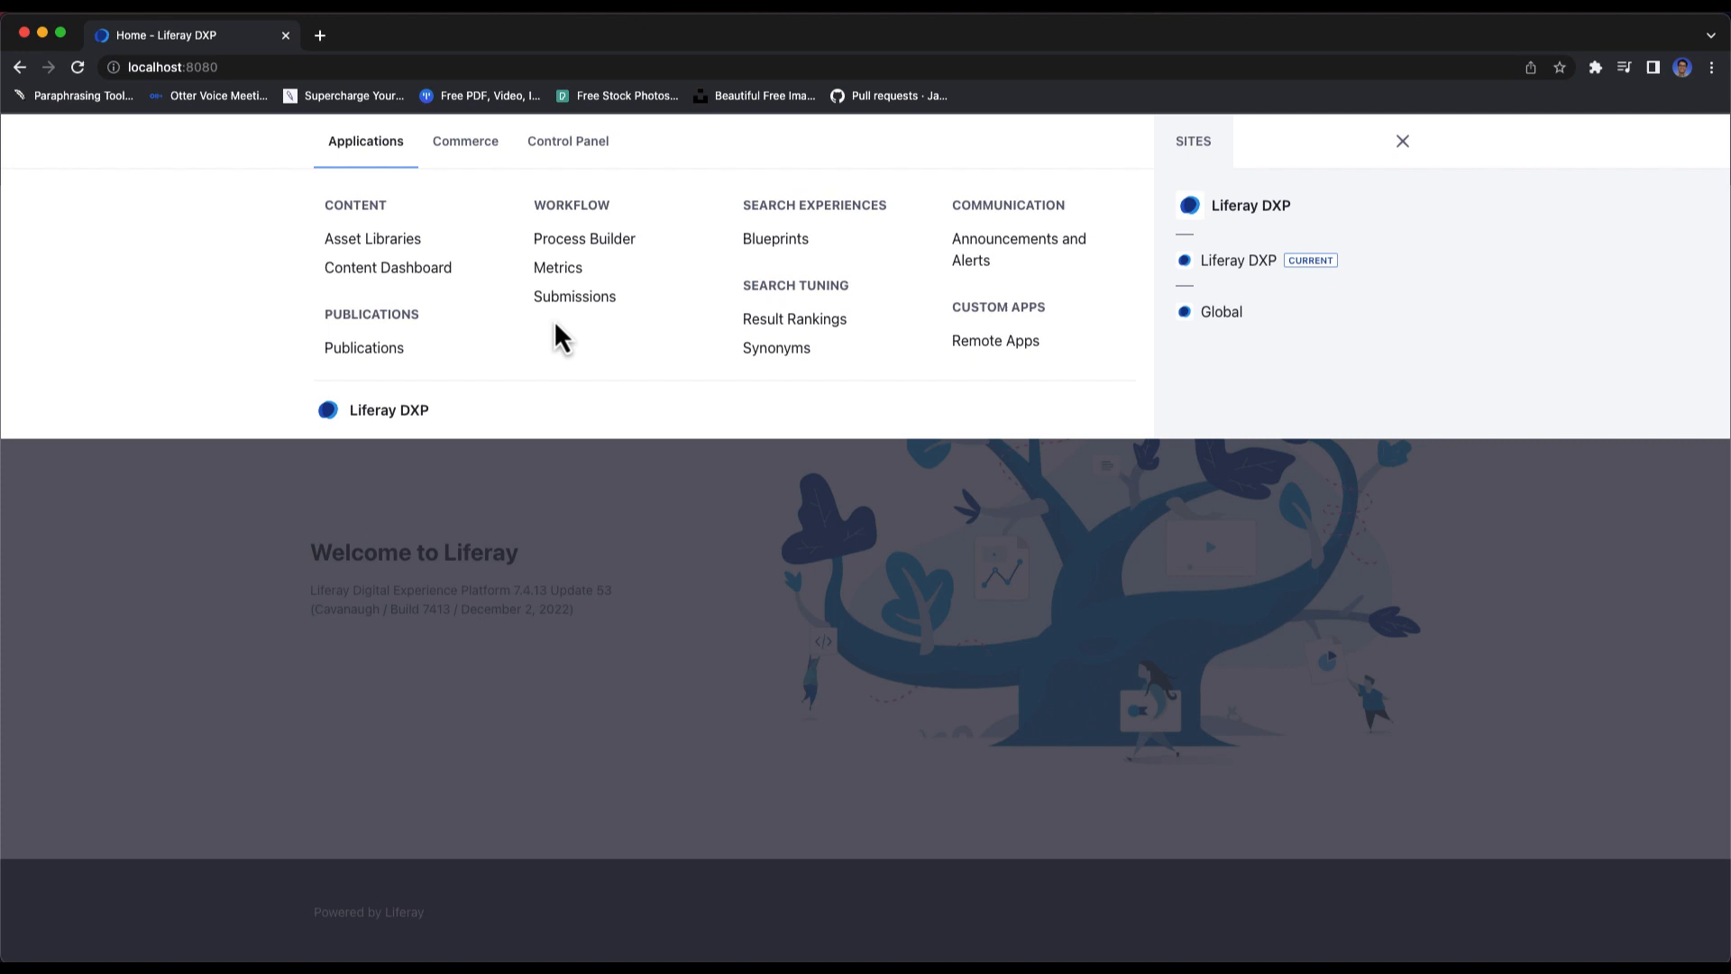
{"action": "left_click", "coordinate": [363, 348]}
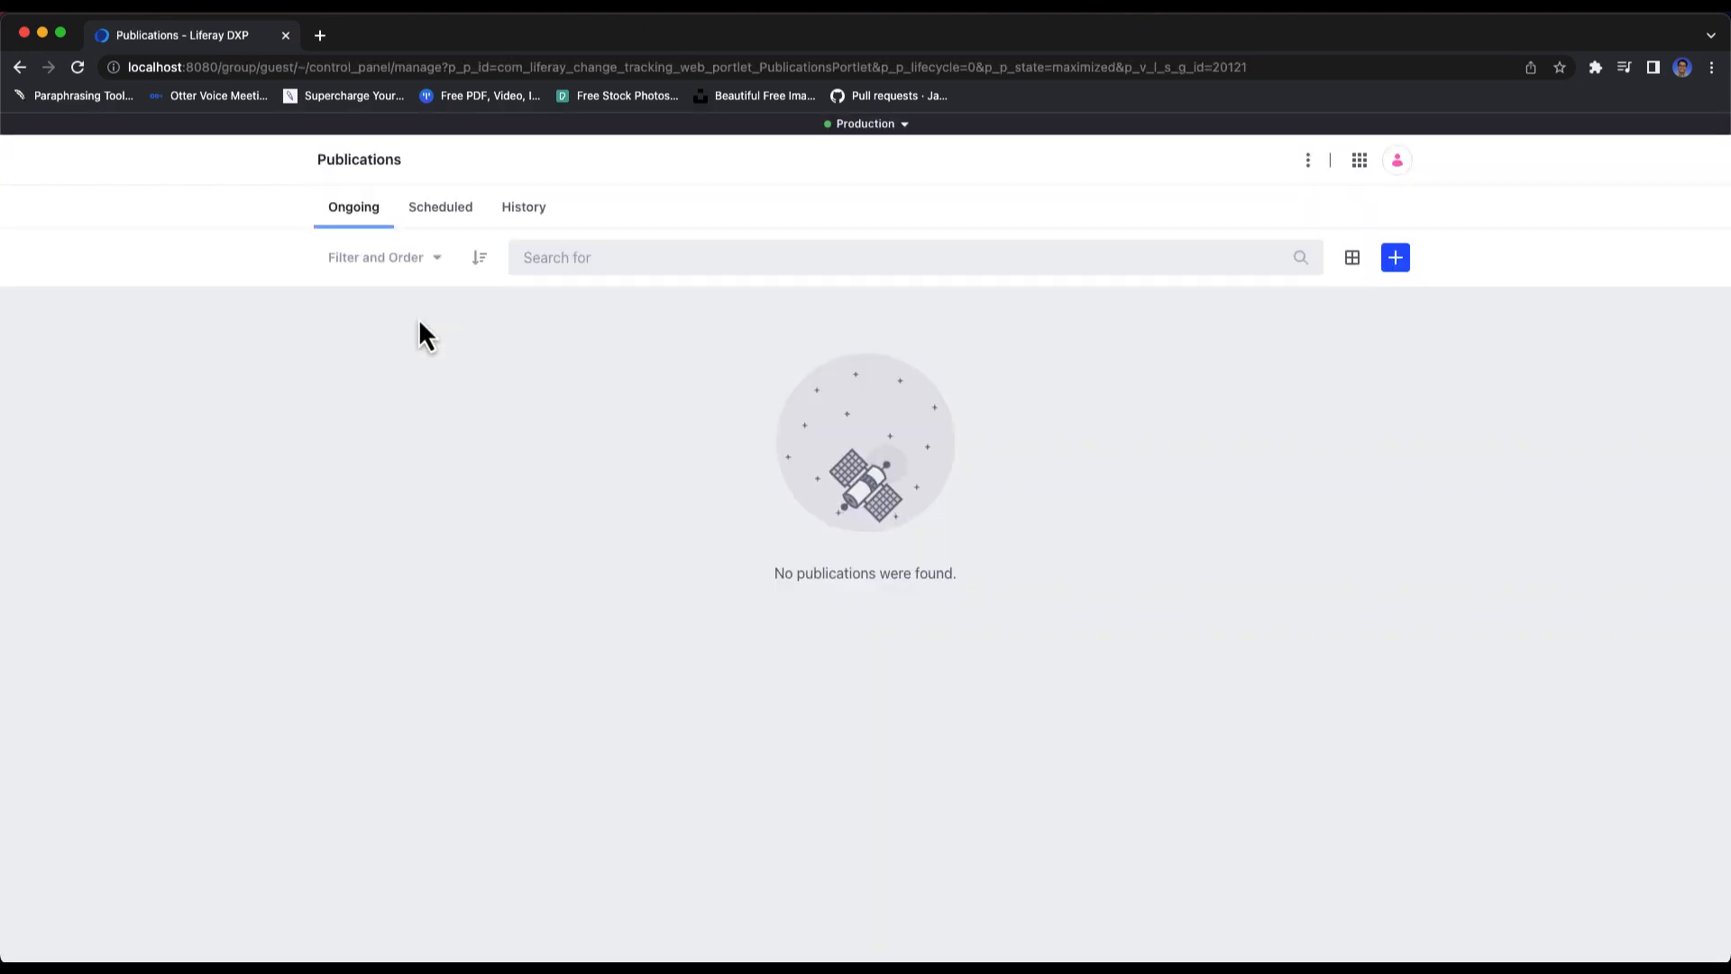
{"action": "left_click", "coordinate": [523, 206]}
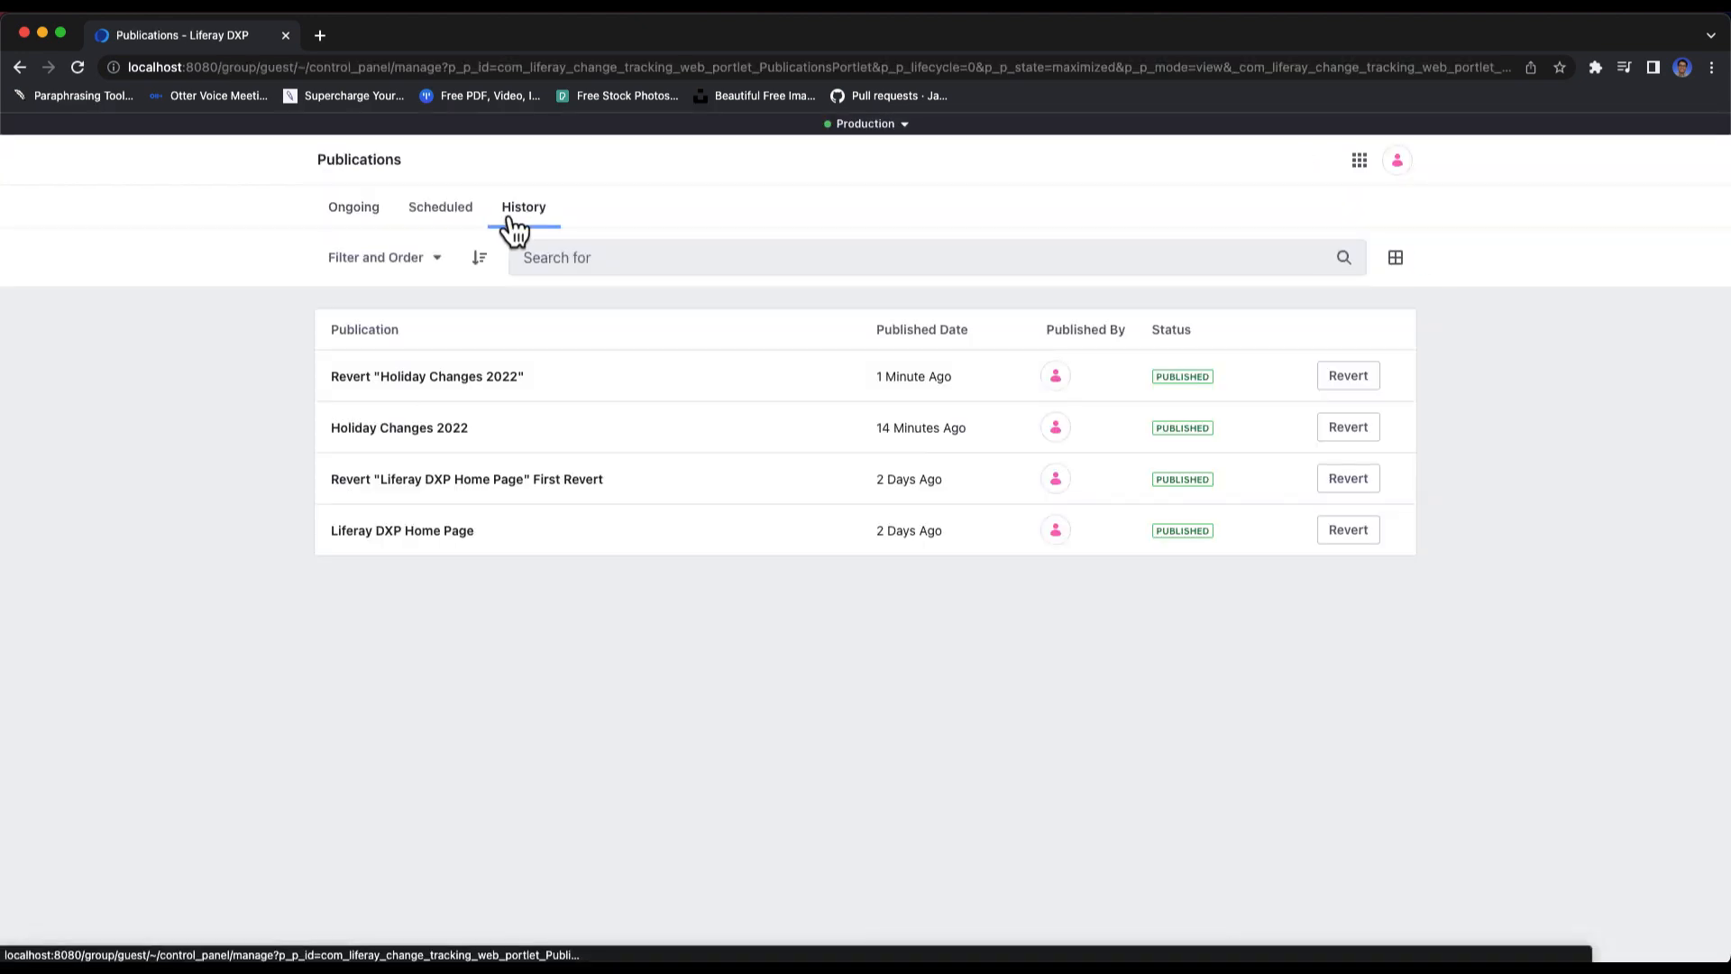
Step: Revert the Liferay DXP Home Page publication, publishing it Now
{"action": "left_click", "coordinate": [1347, 531]}
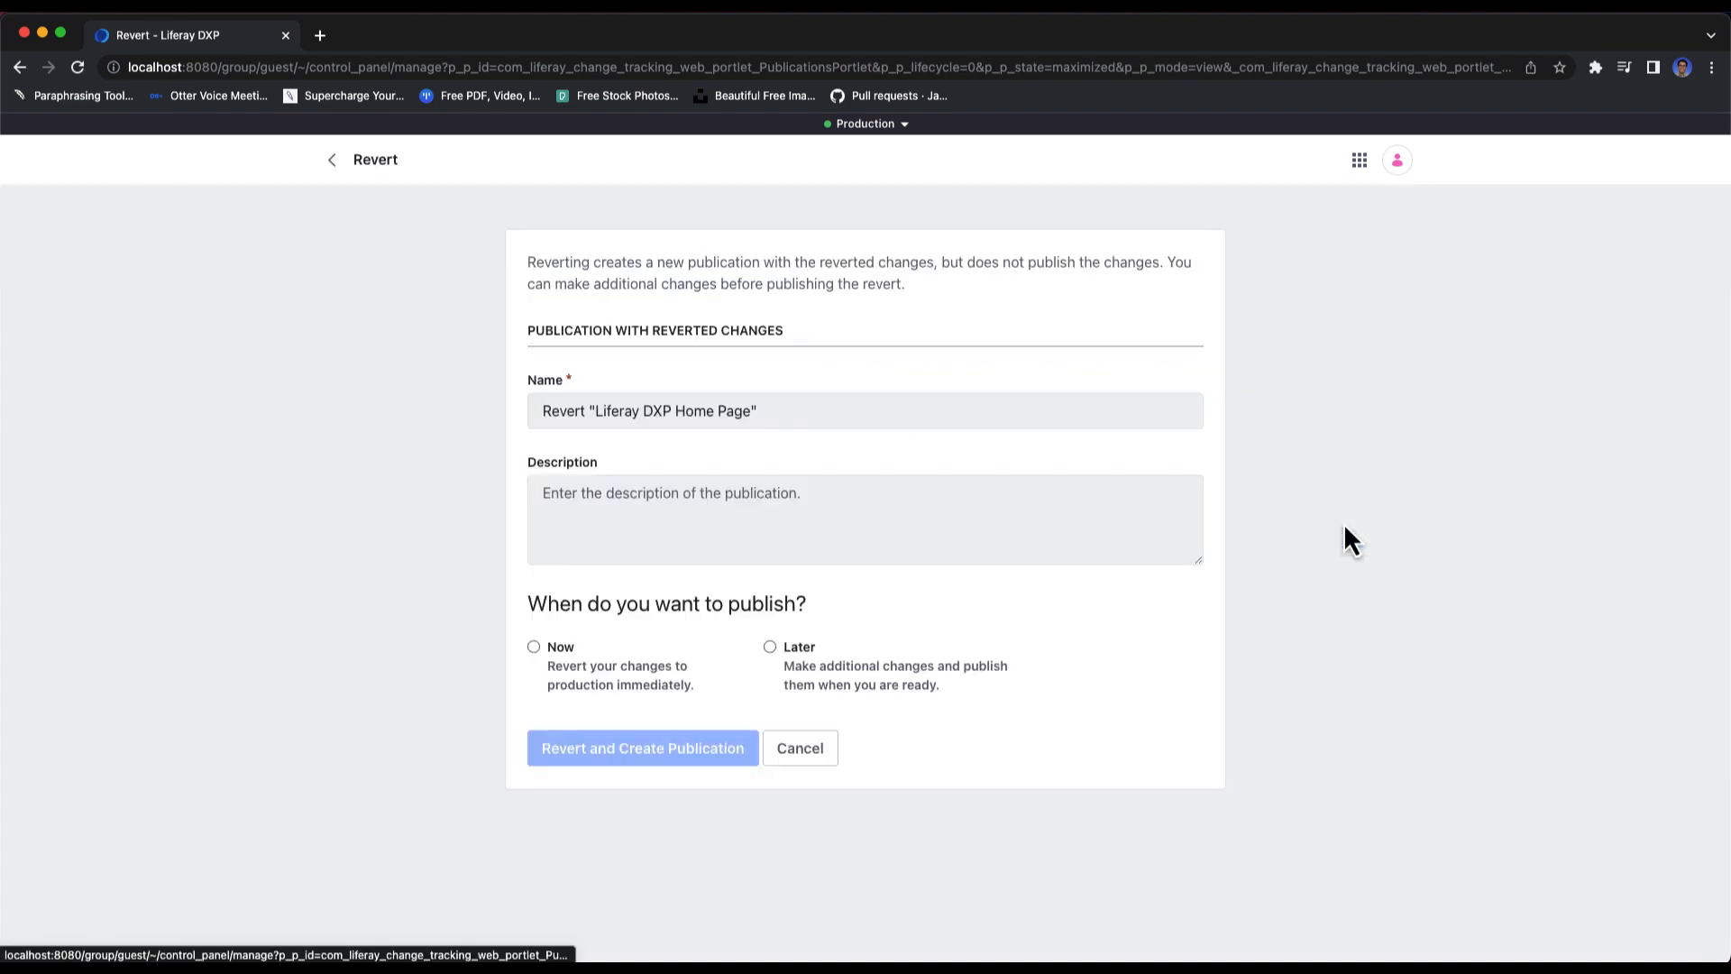
{"action": "left_click", "coordinate": [532, 647]}
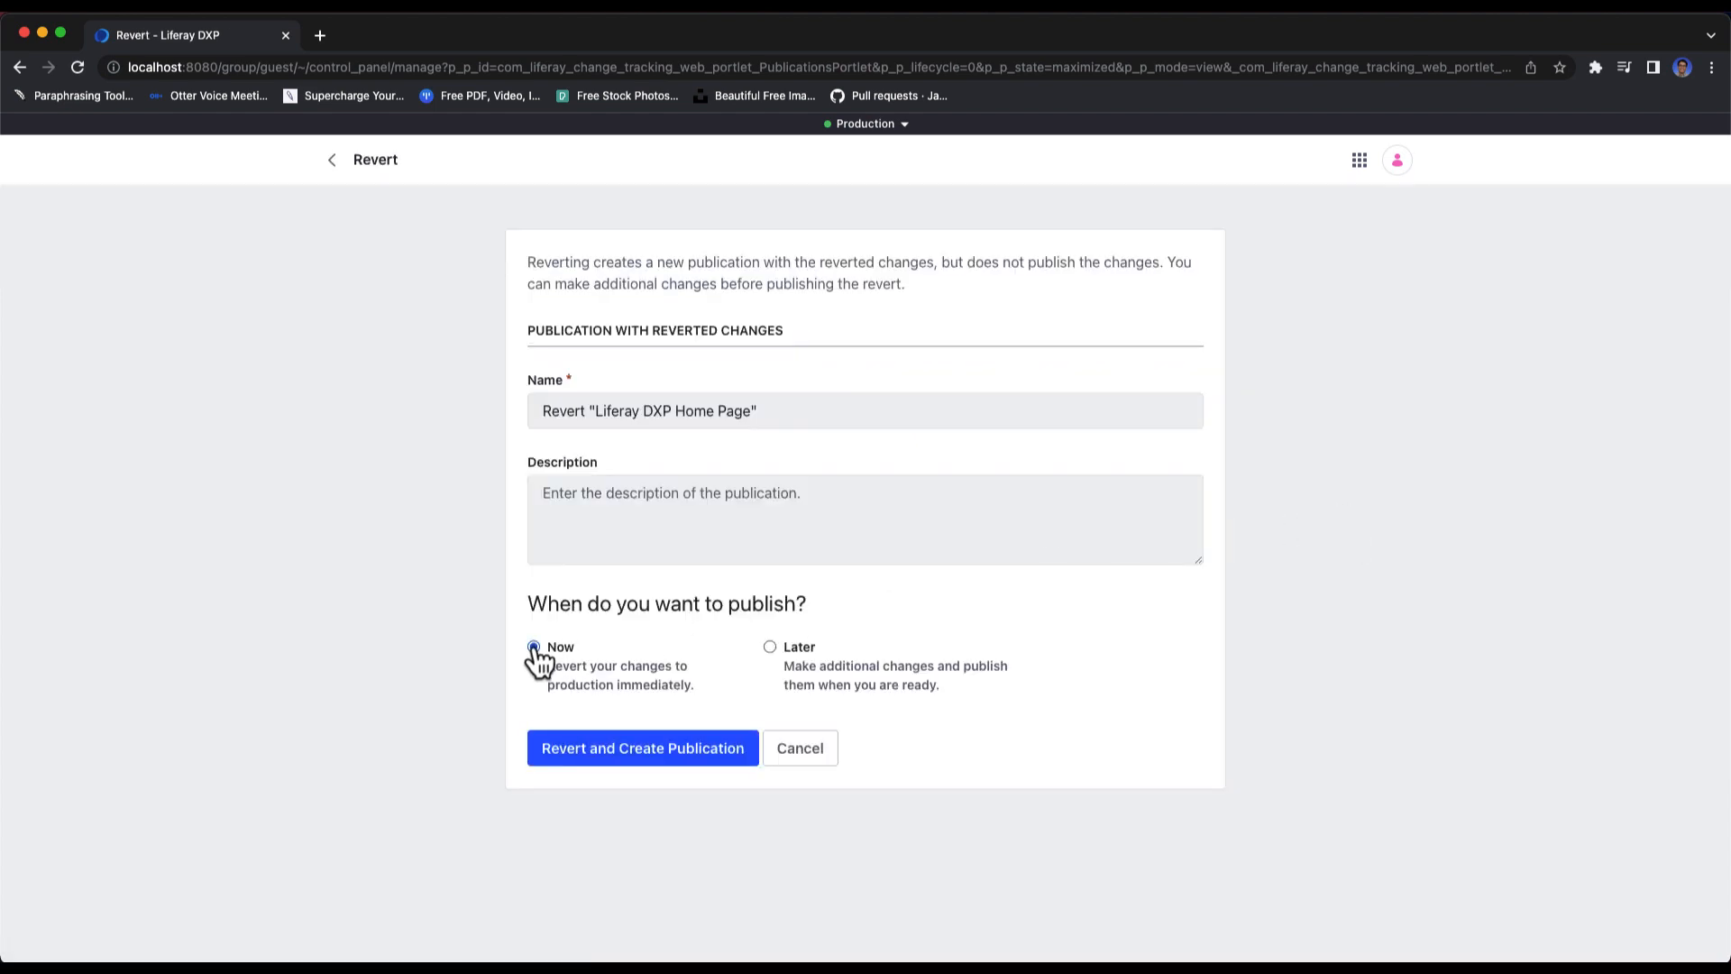
{"action": "left_click", "coordinate": [641, 748]}
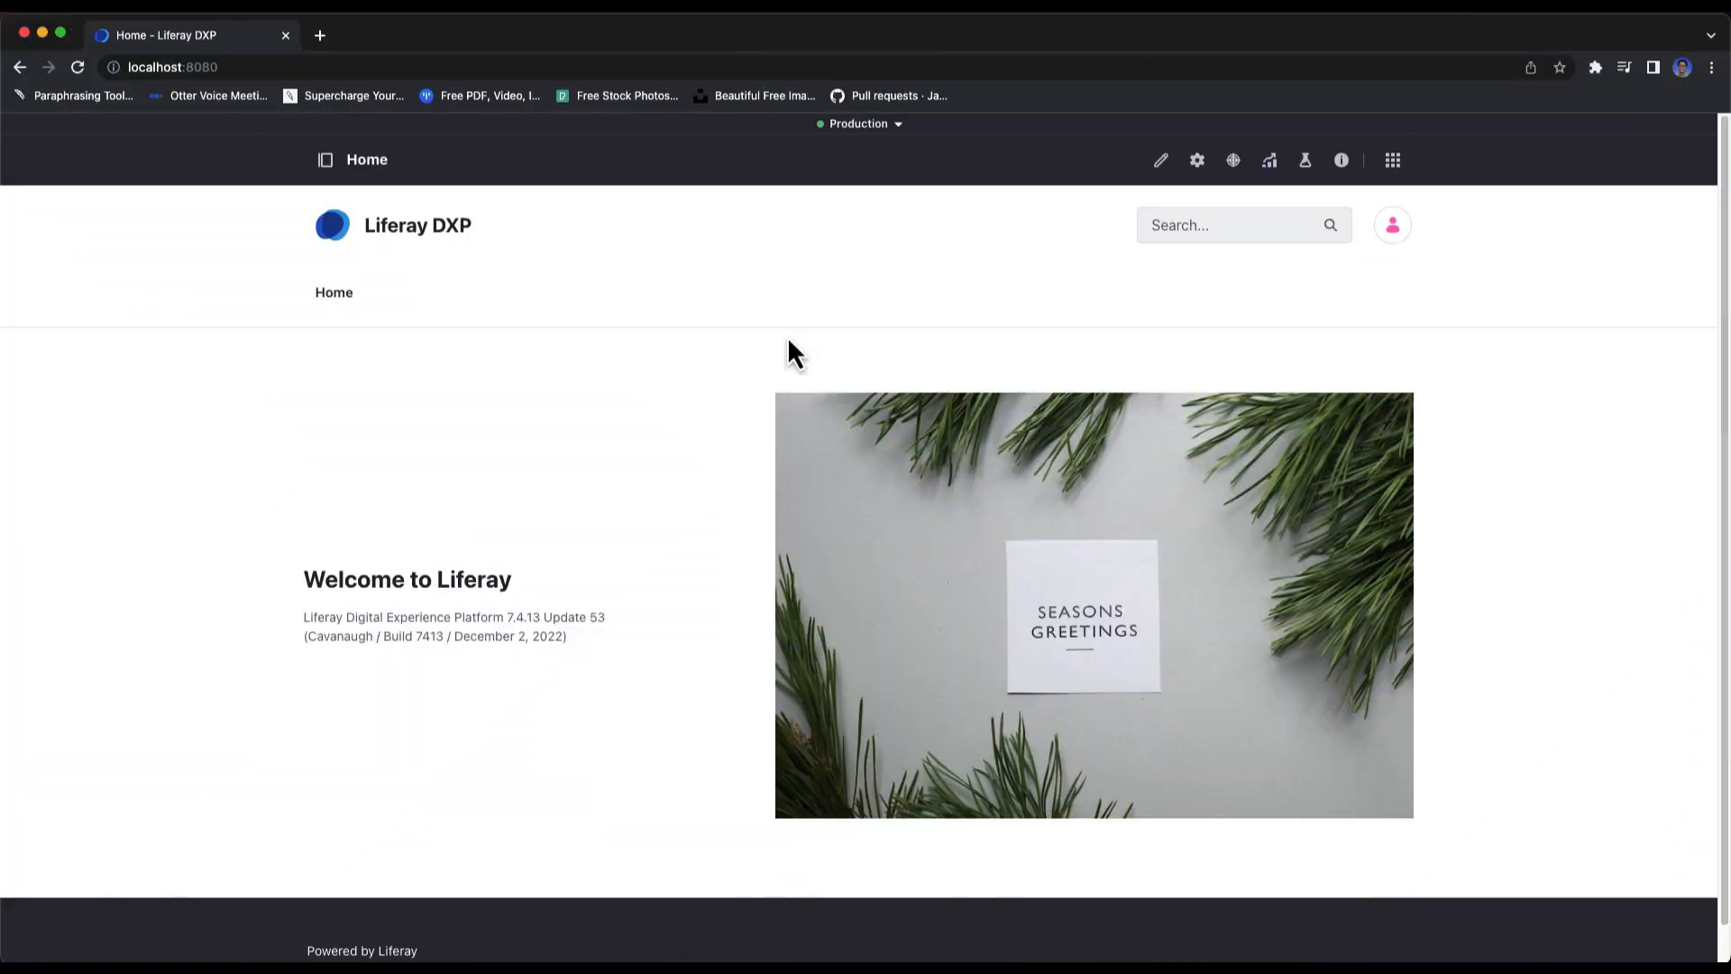
{"action": "mouse_move", "coordinate": [1214, 225]}
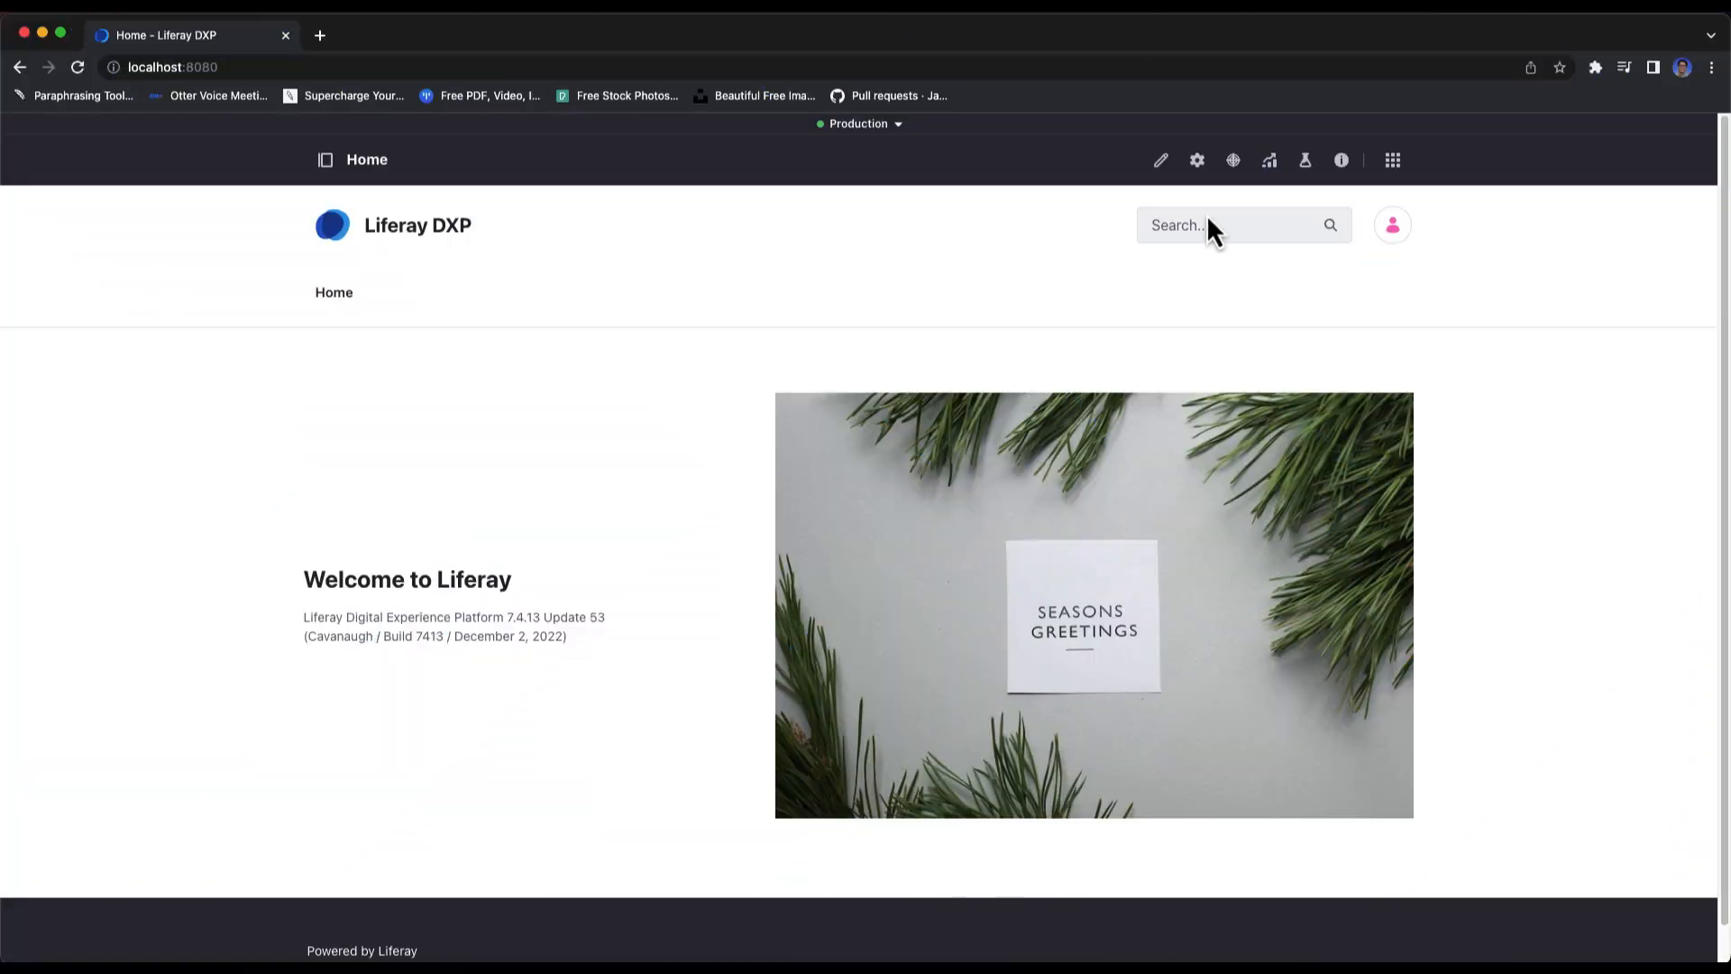
Step: Open Publications from the Applications menu and show its History tab
{"action": "left_click", "coordinate": [1391, 160]}
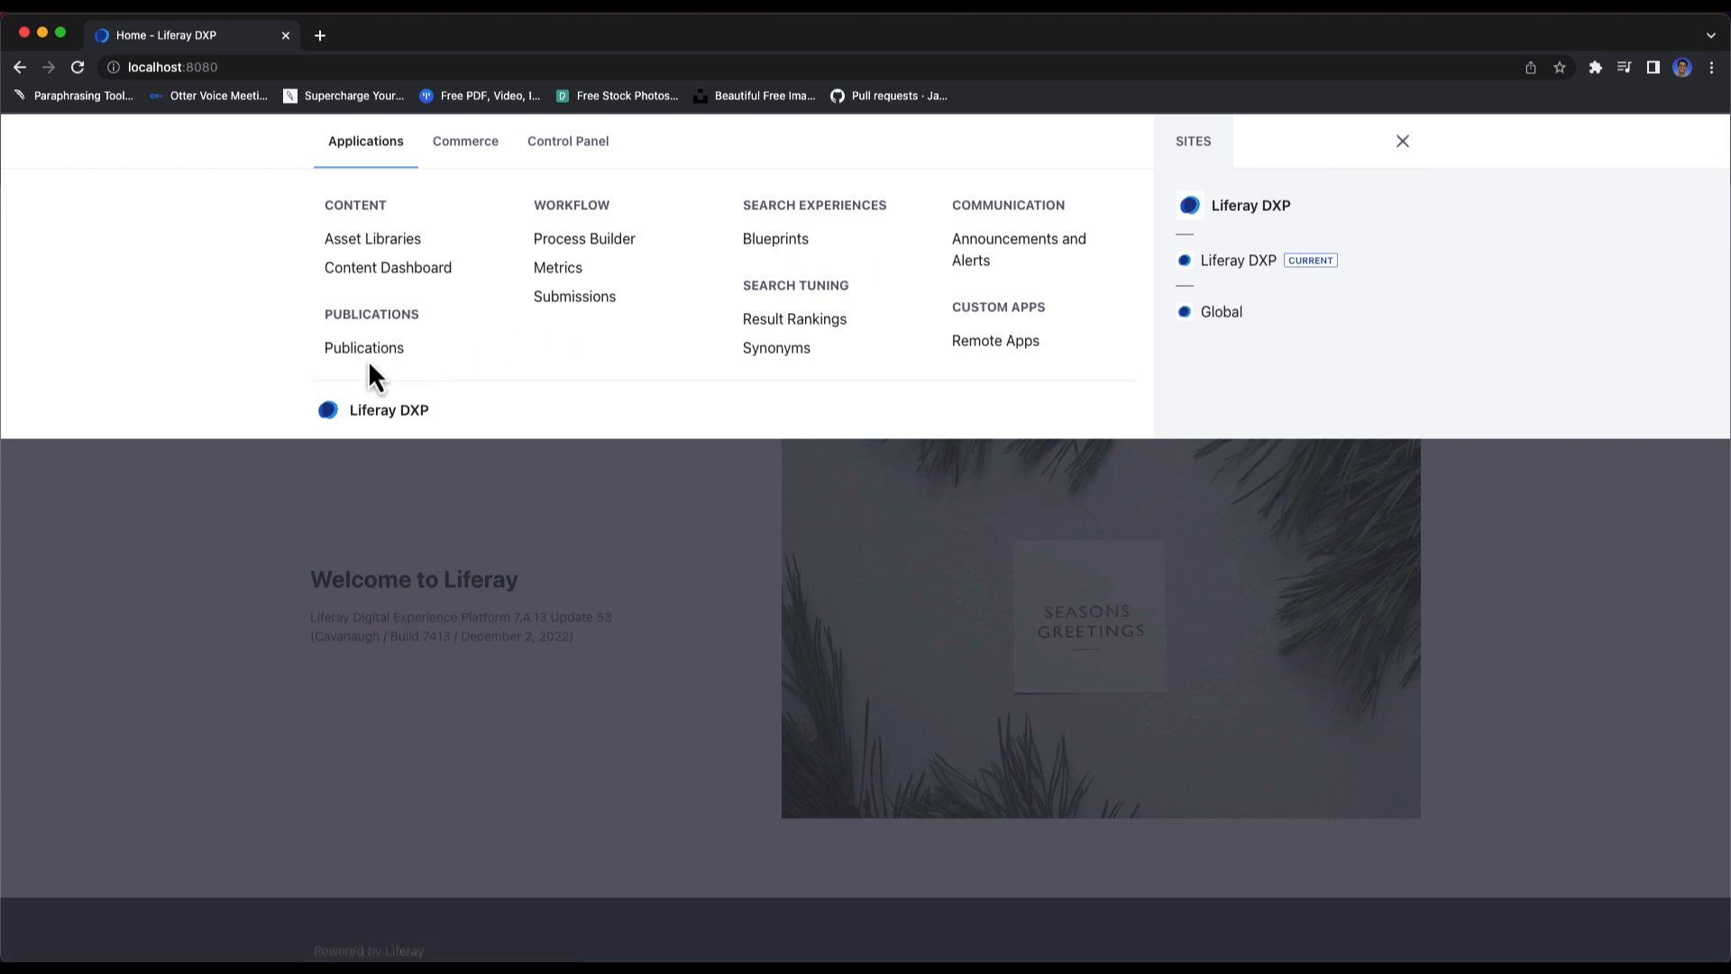
{"action": "left_click", "coordinate": [364, 346]}
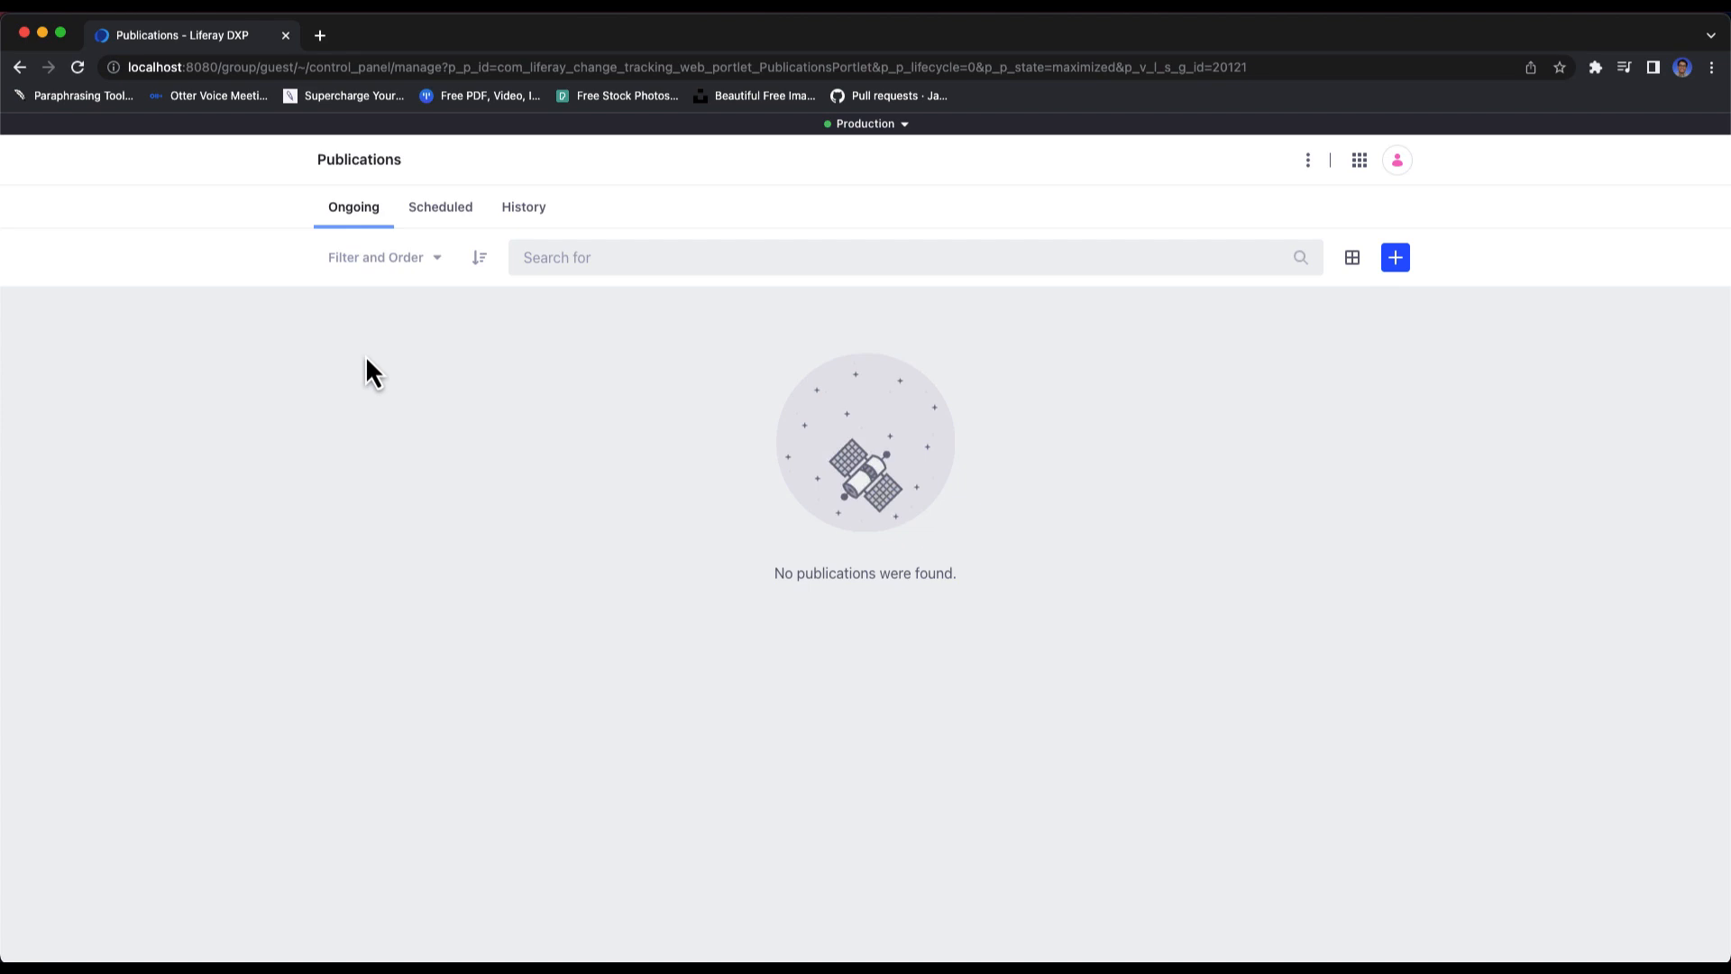
{"action": "left_click", "coordinate": [523, 206]}
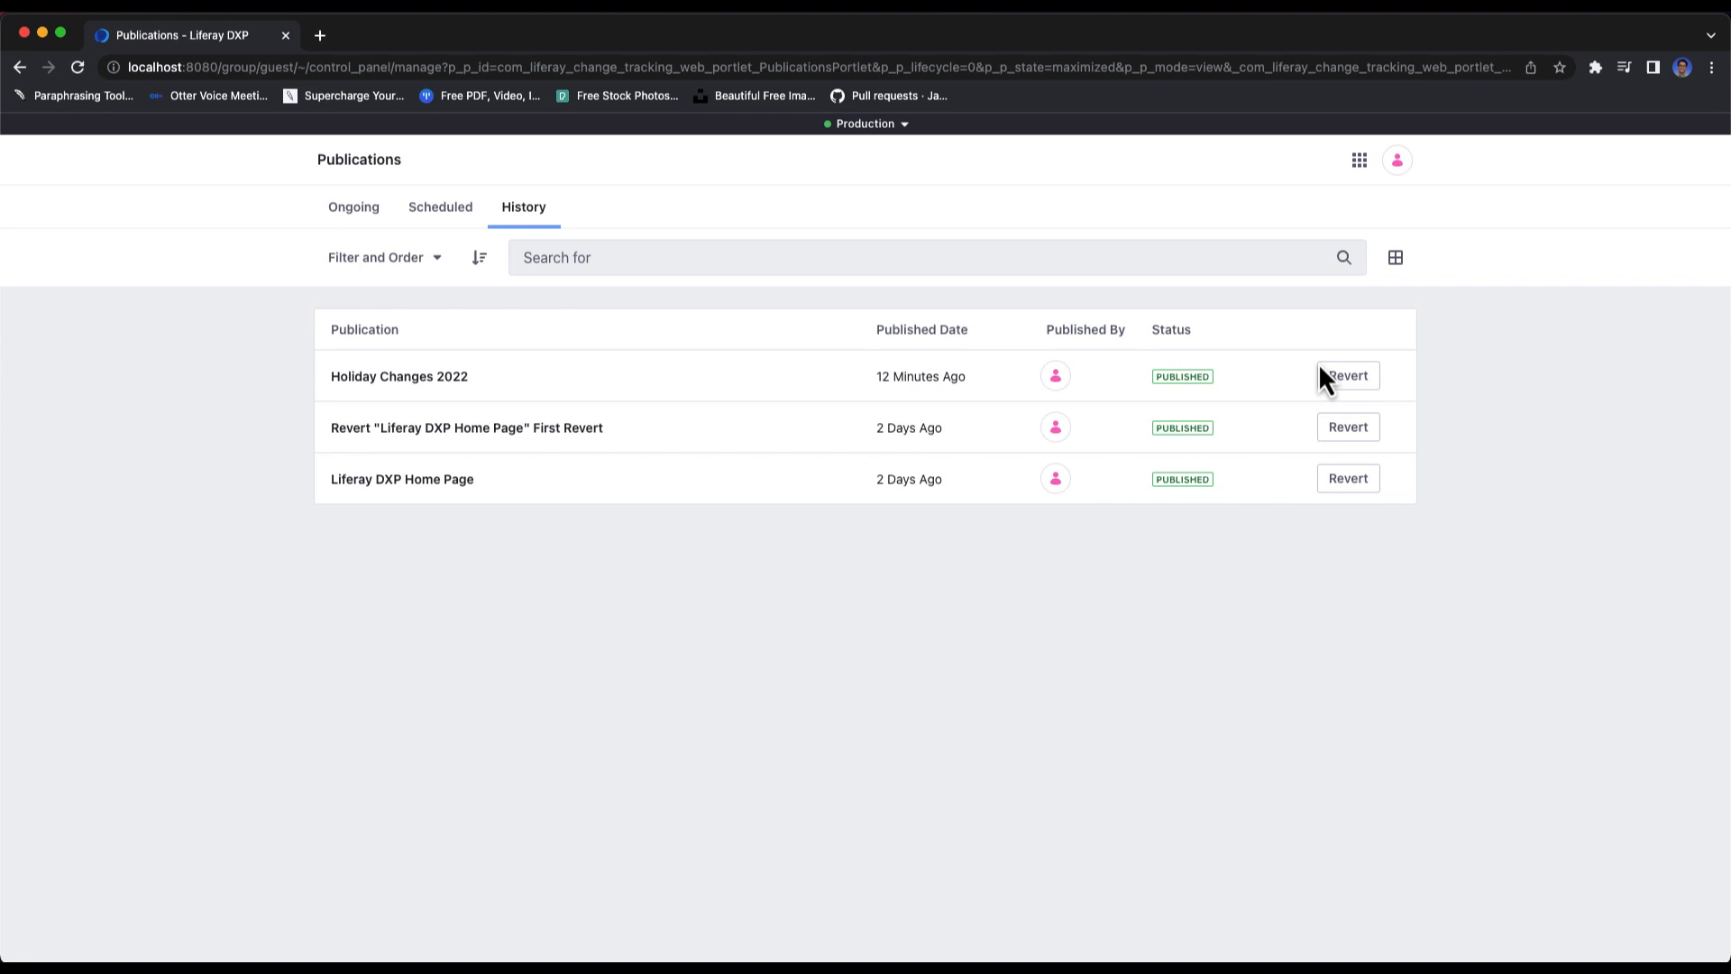
{"action": "mouse_move", "coordinate": [1369, 386]}
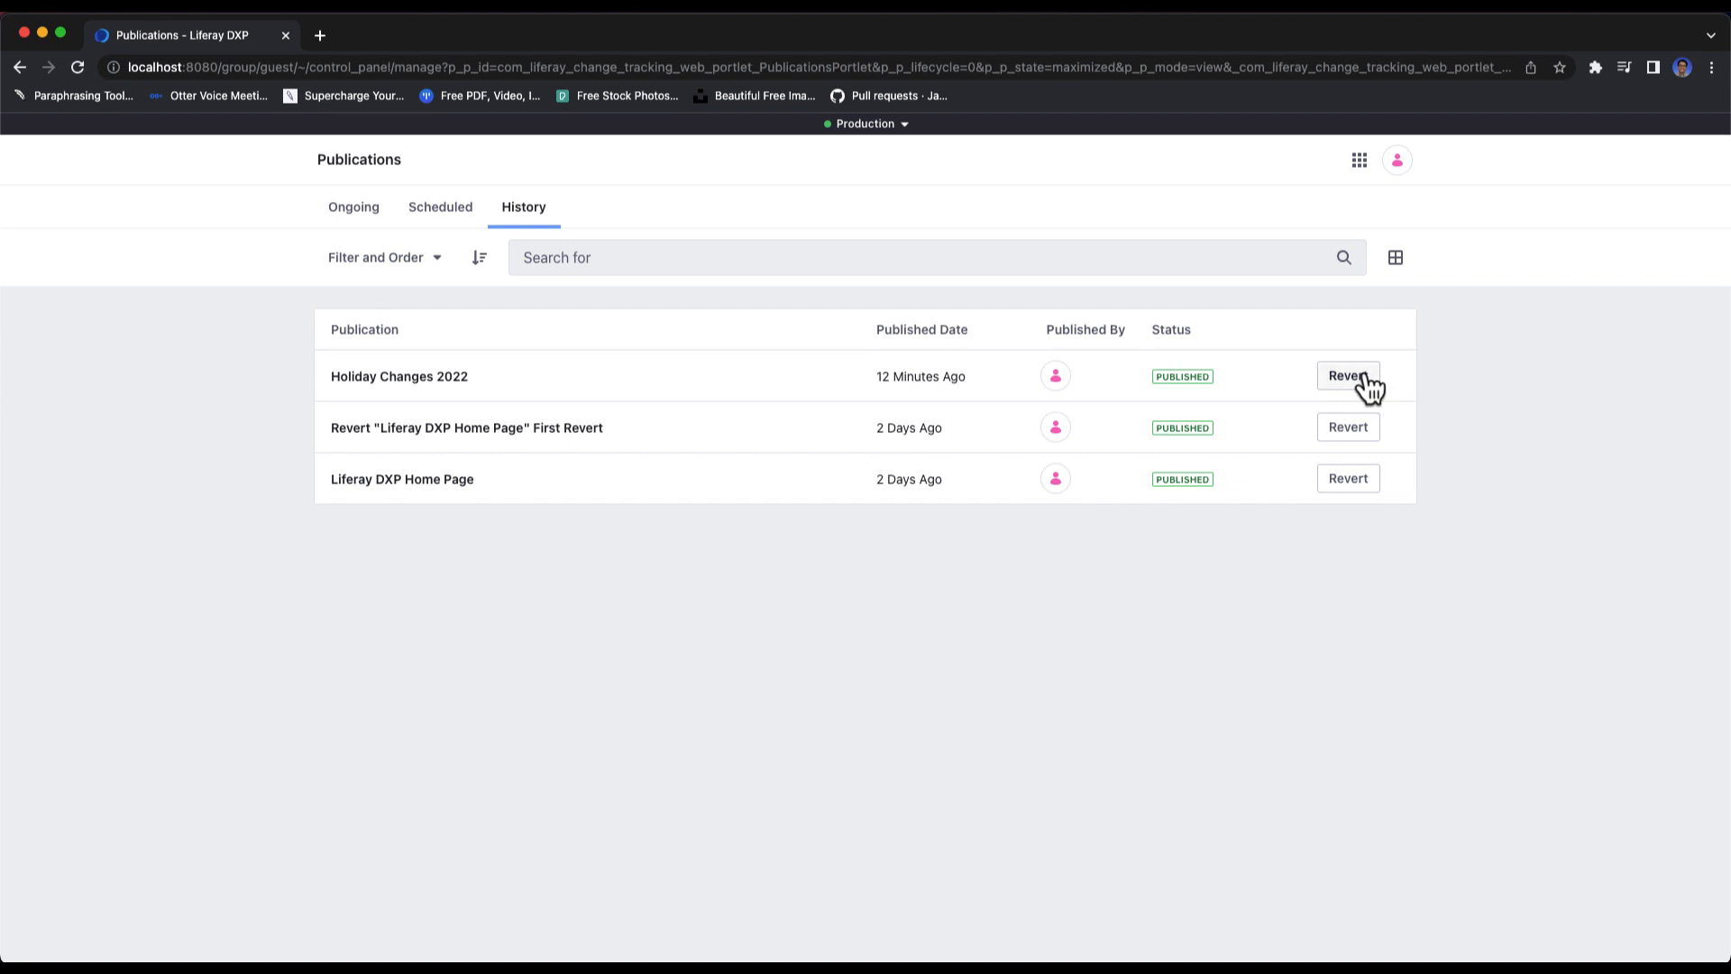
Step: Create the Revert "Holiday Changes 2022" publication with Now selected
{"action": "left_click", "coordinate": [1346, 375]}
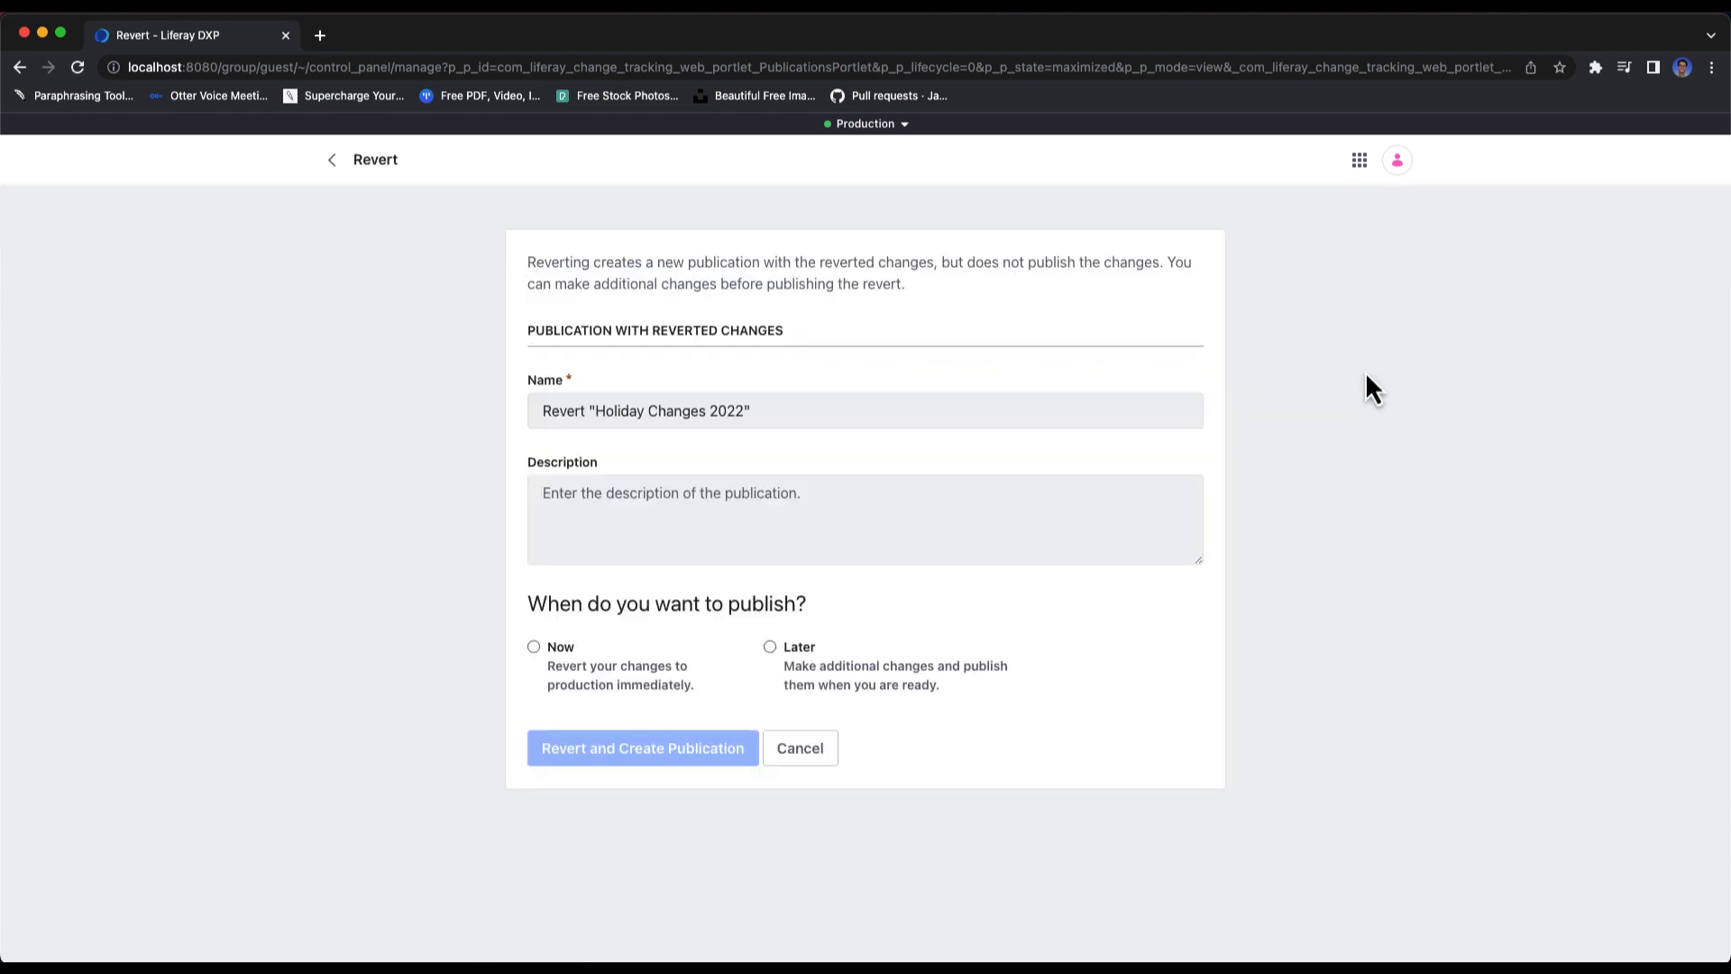
{"action": "left_click", "coordinate": [533, 646]}
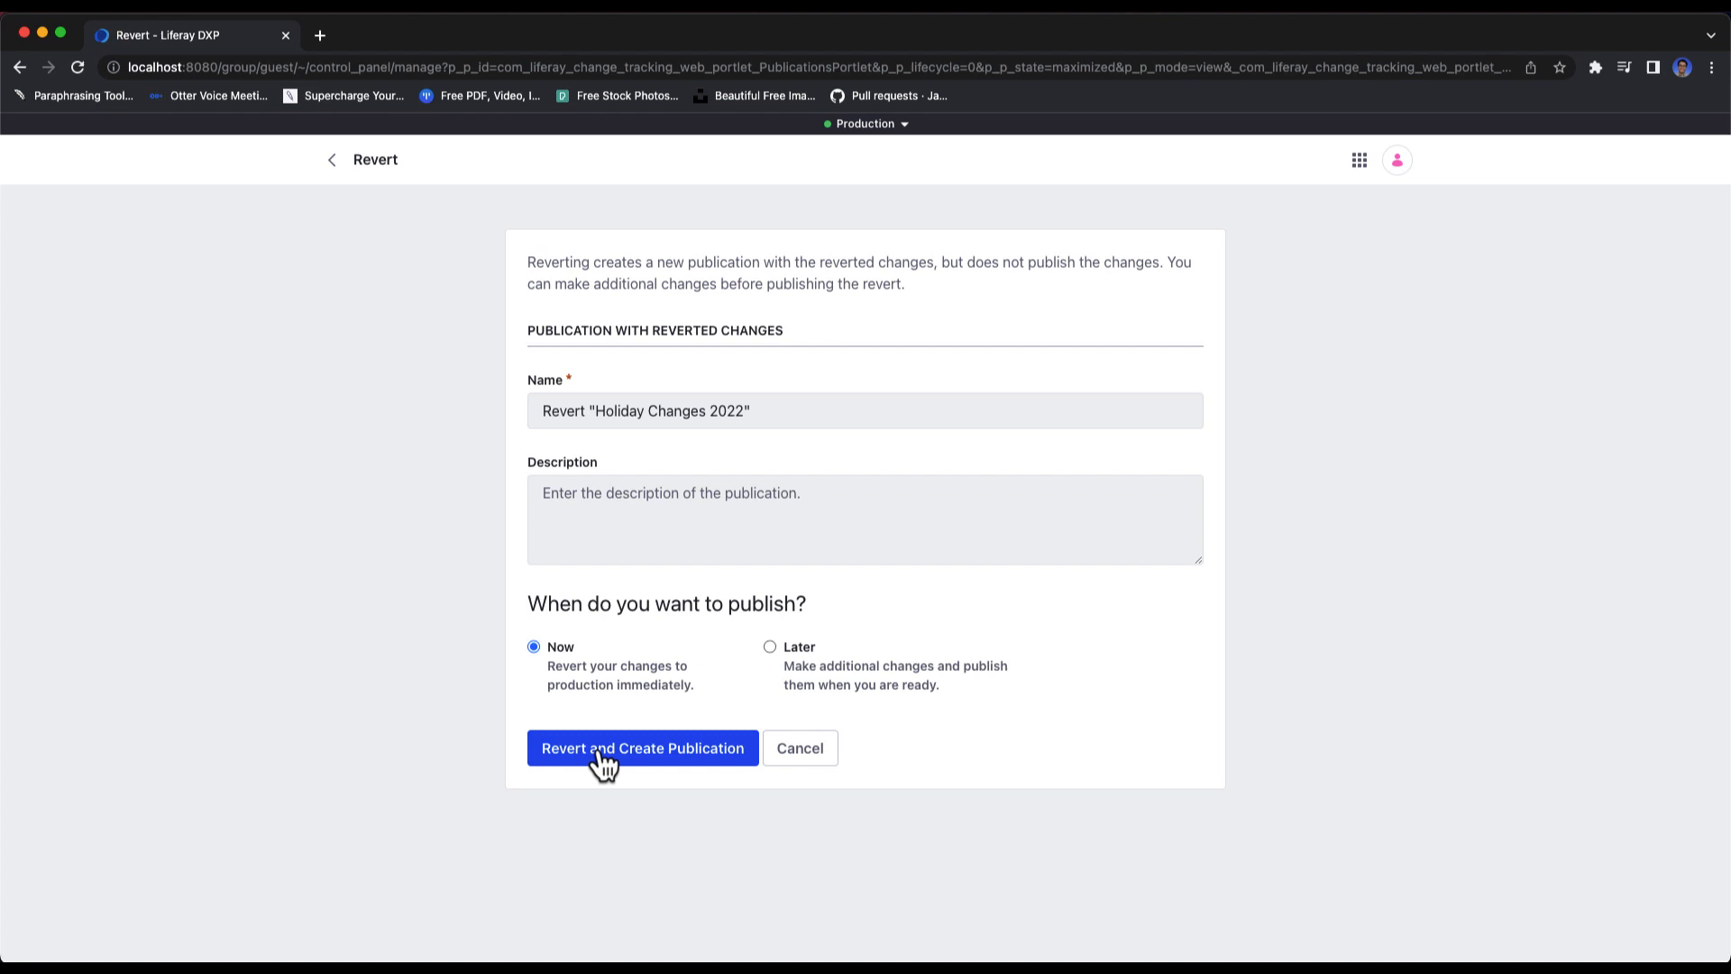
{"action": "left_click", "coordinate": [643, 747]}
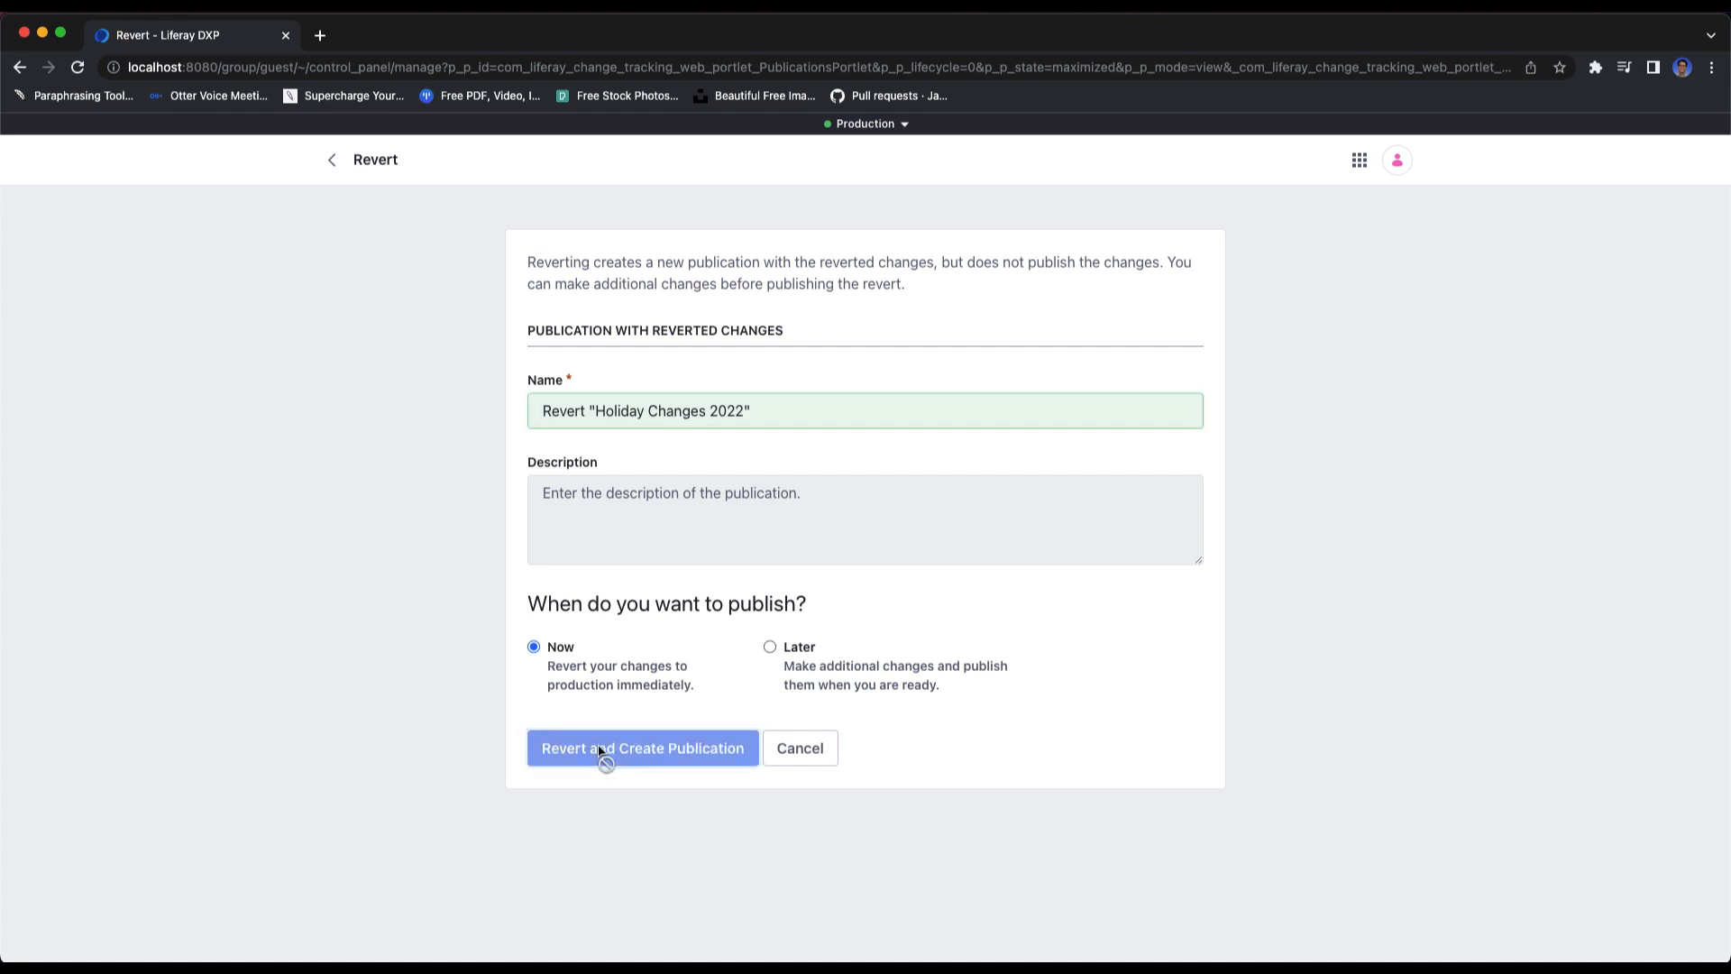
{"action": "left_click", "coordinate": [641, 747]}
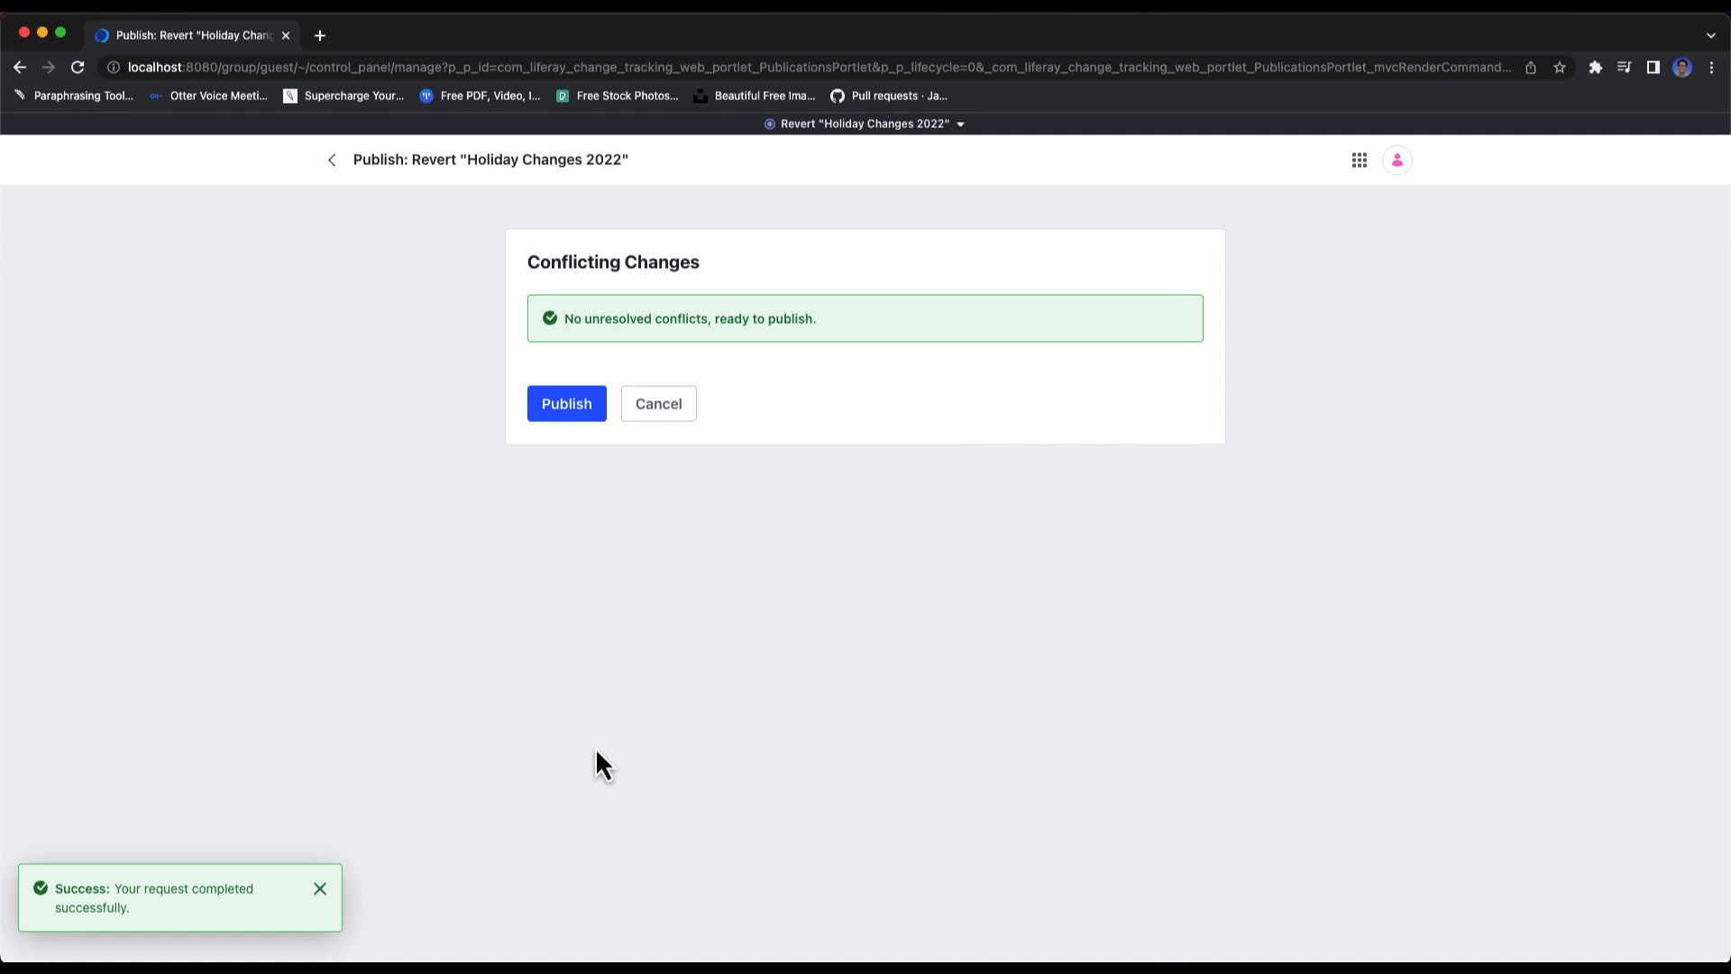
Step: Publish the Holiday Changes 2022 revert and go to the Liferay DXP site home page
{"action": "left_click", "coordinate": [565, 403]}
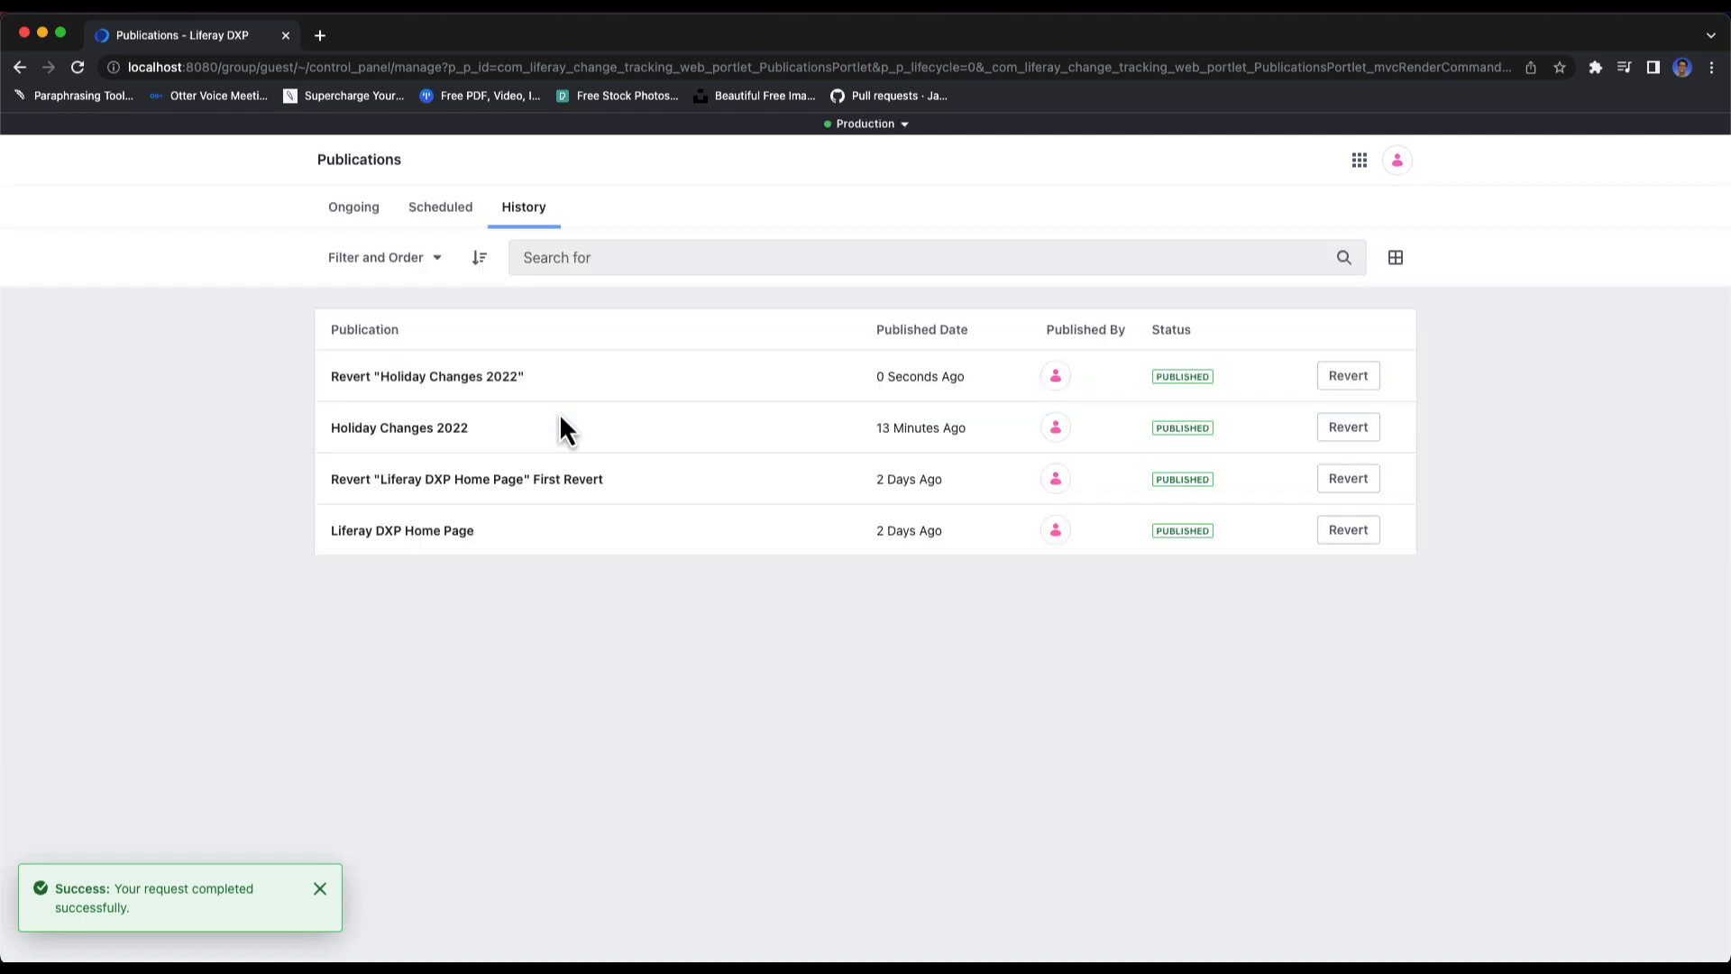
{"action": "mouse_move", "coordinate": [1397, 160]}
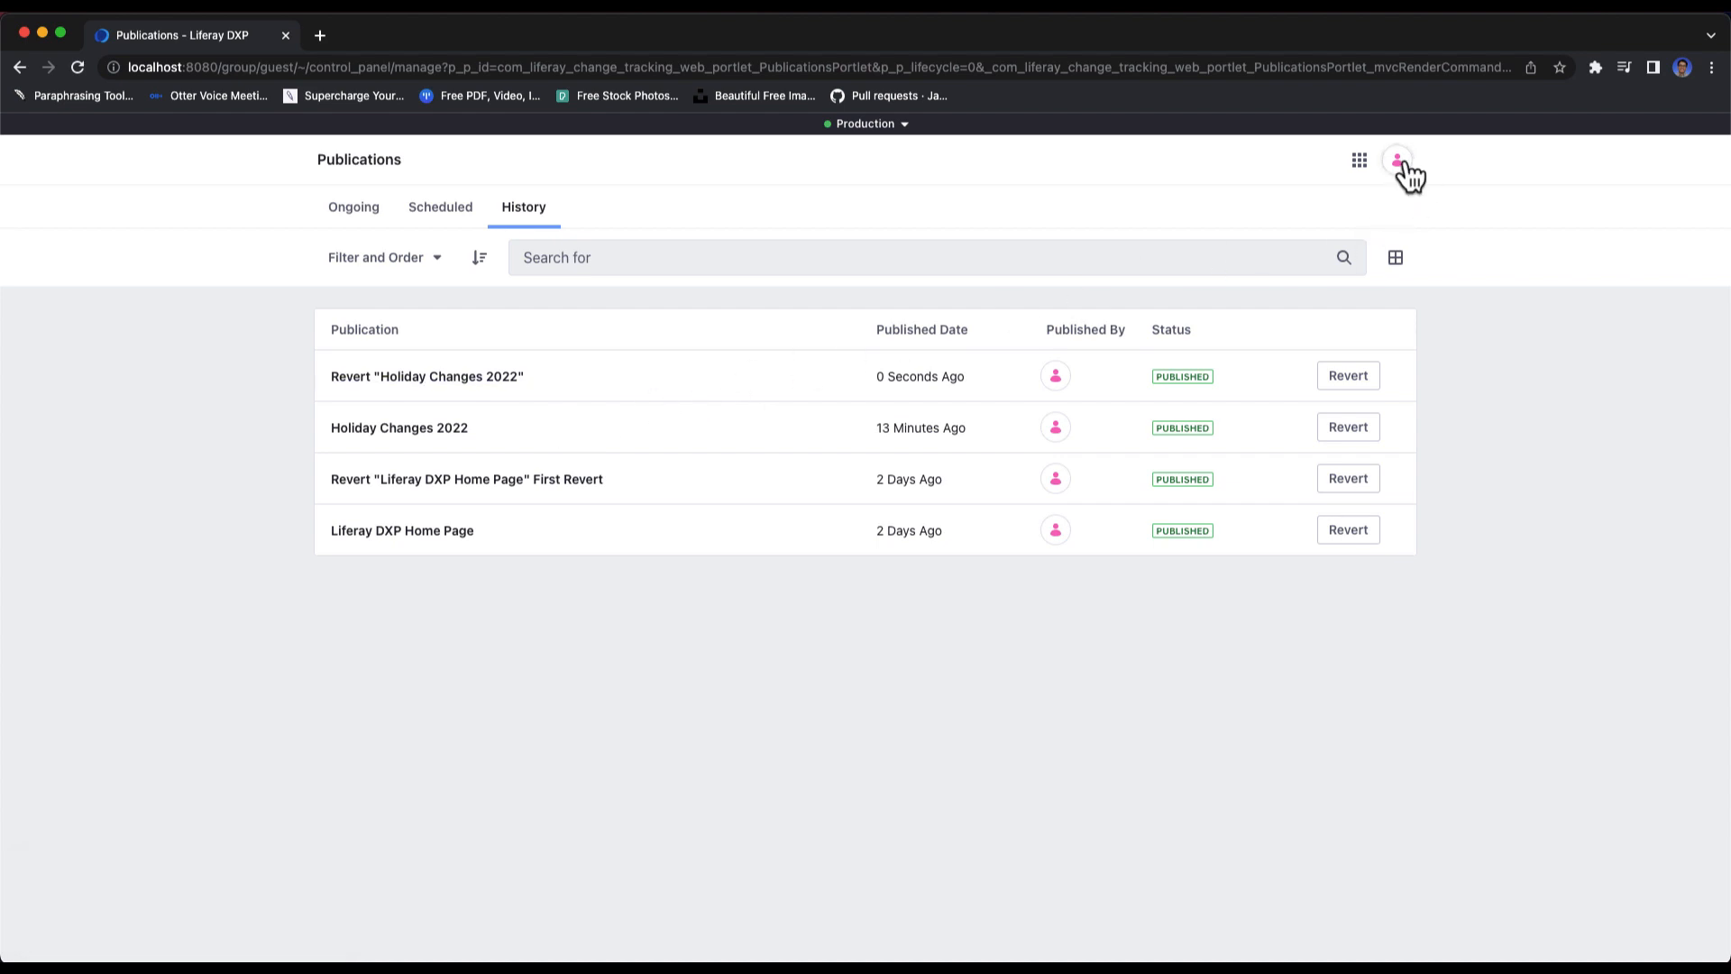
{"action": "left_click", "coordinate": [1361, 159]}
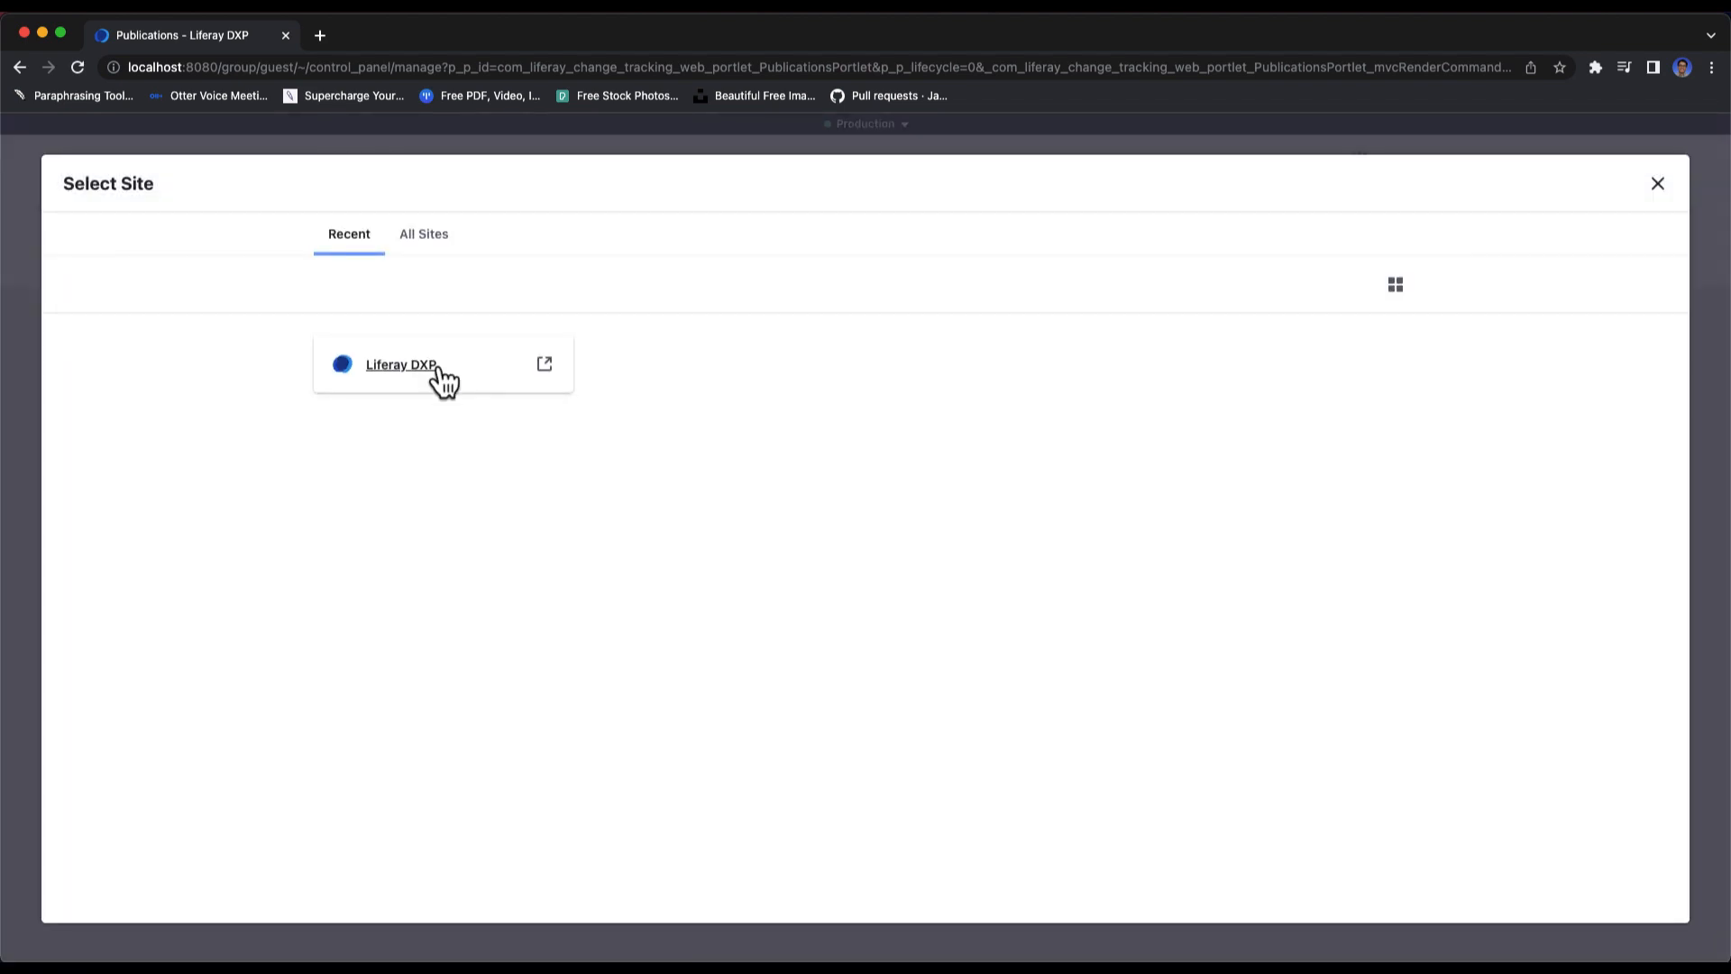
{"action": "left_click", "coordinate": [400, 364]}
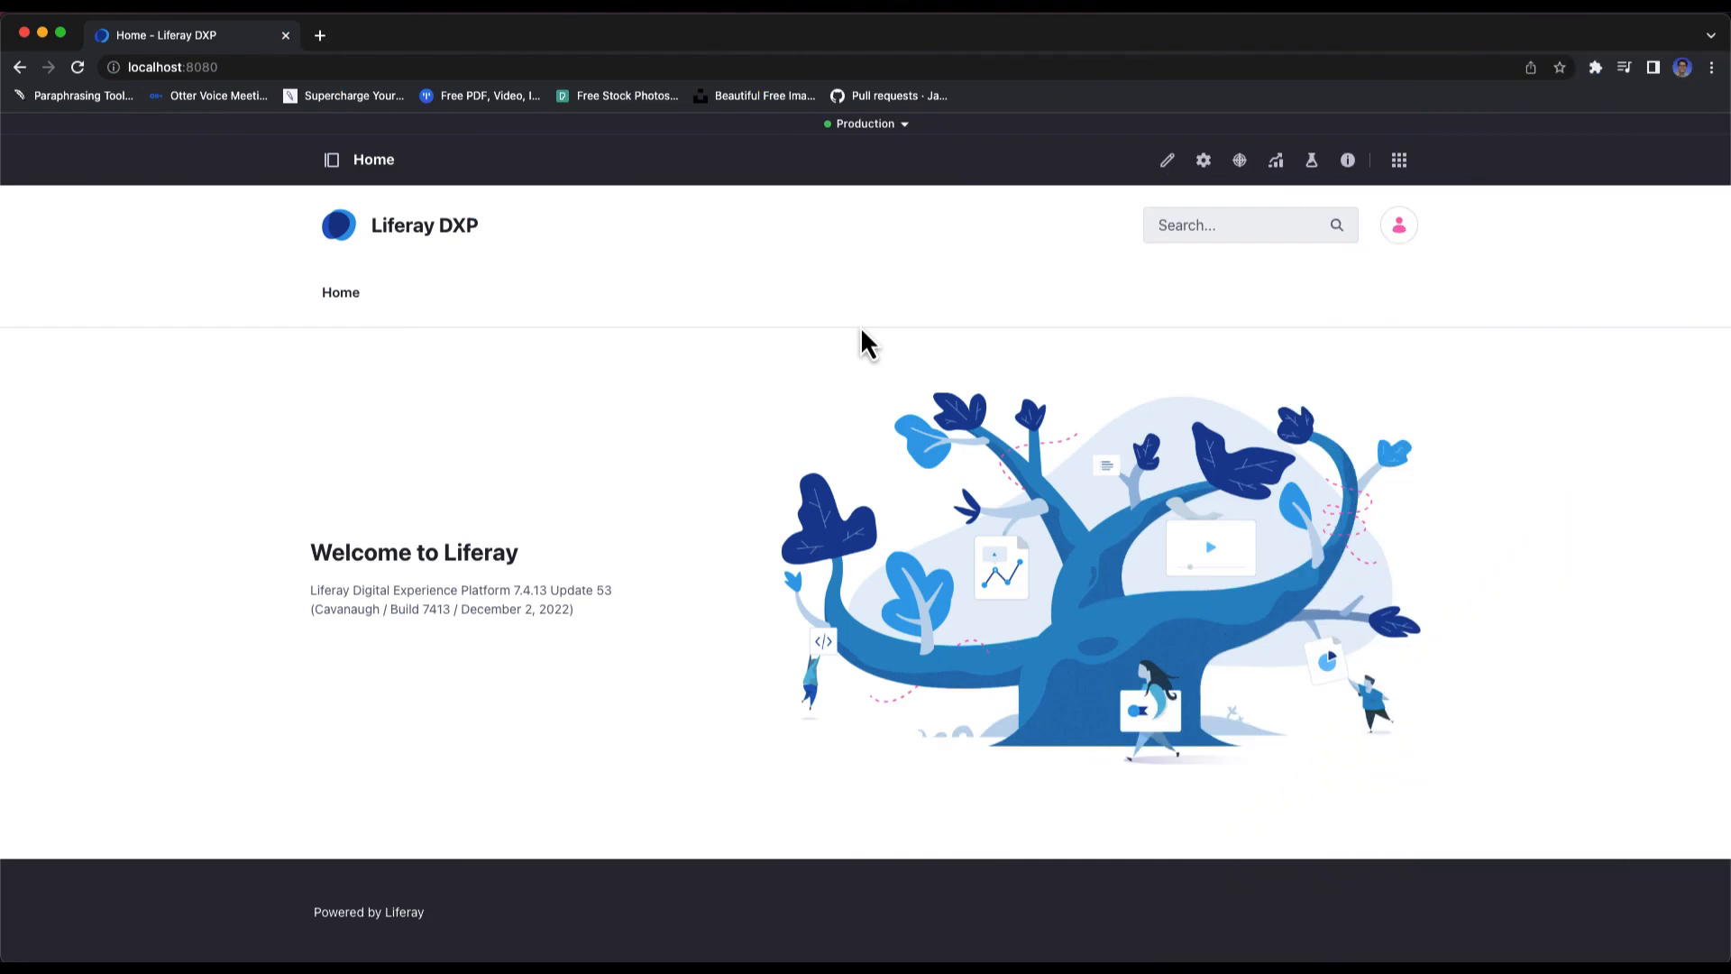
Step: From Publications History, revert the Liferay DXP Home Page publication with Now
{"action": "left_click", "coordinate": [1397, 159]}
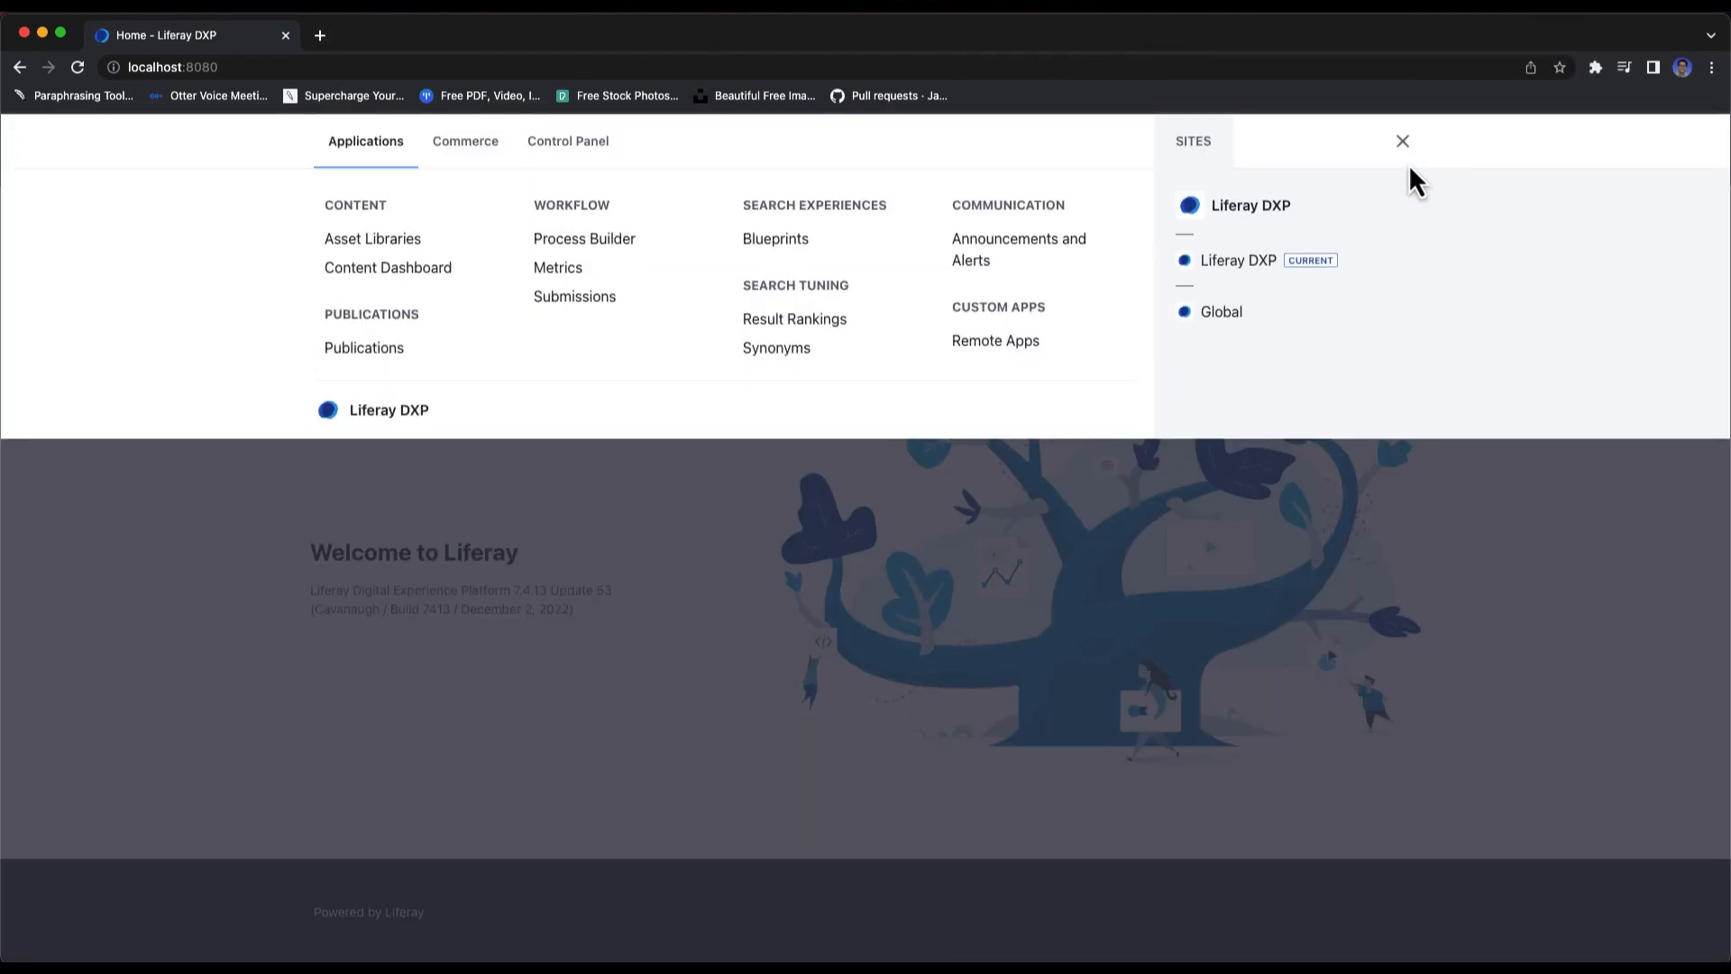
{"action": "left_click", "coordinate": [364, 348]}
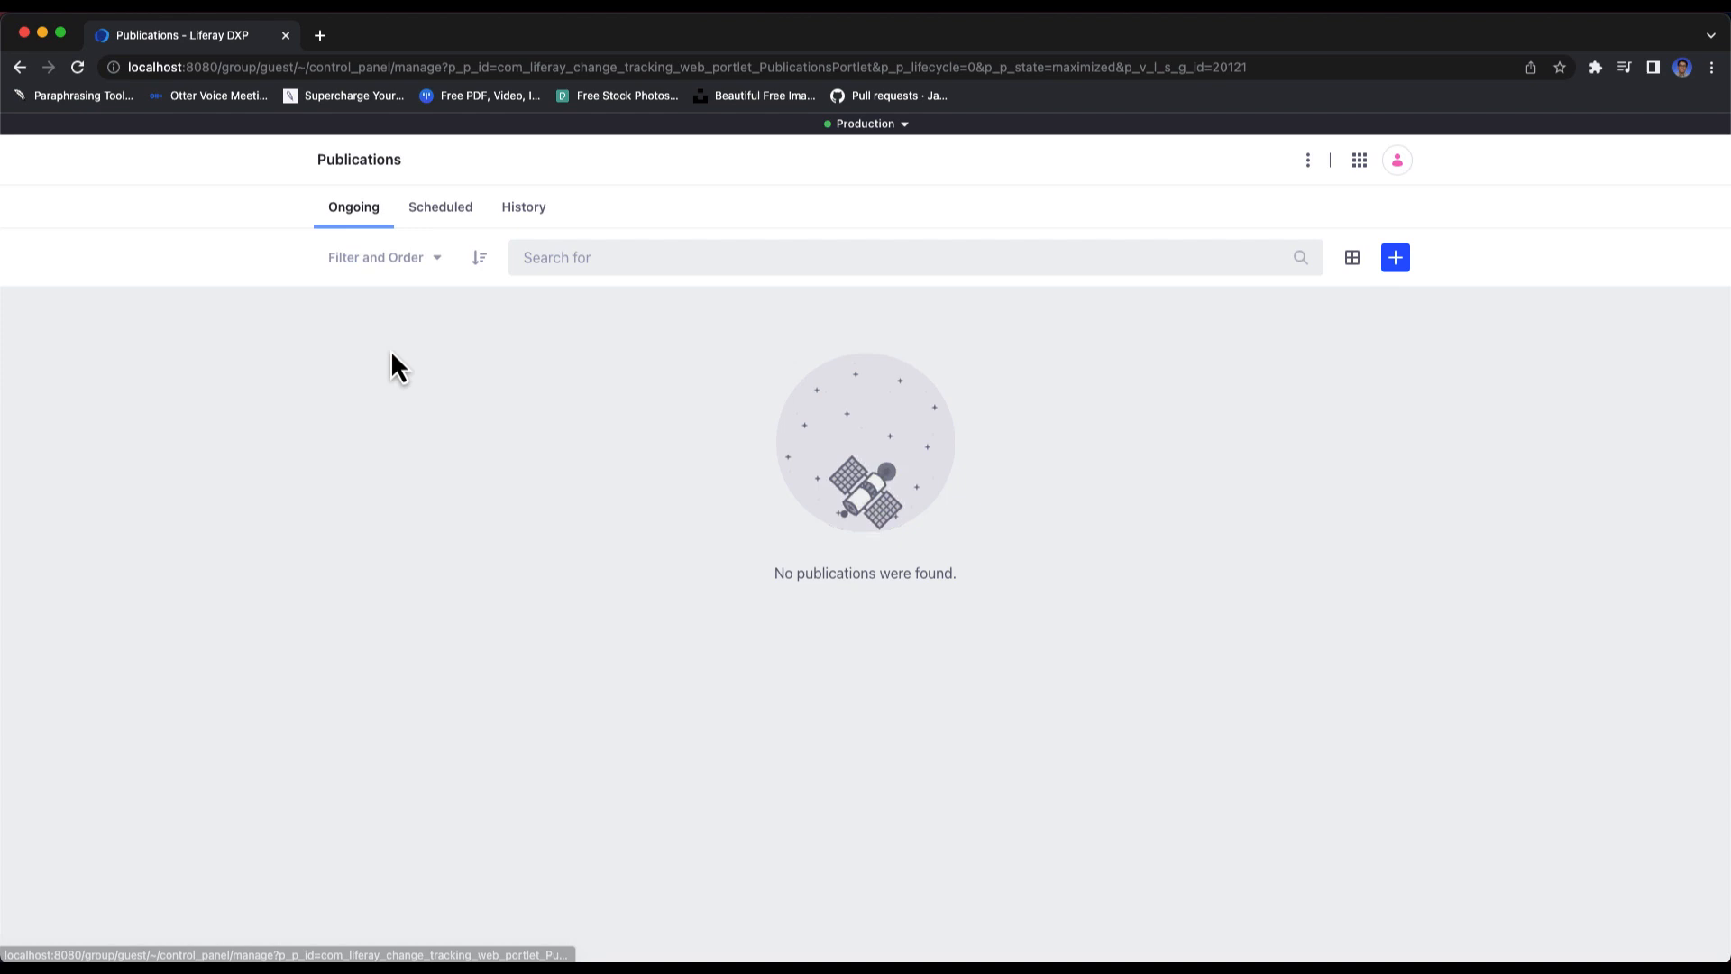
{"action": "left_click", "coordinate": [523, 206]}
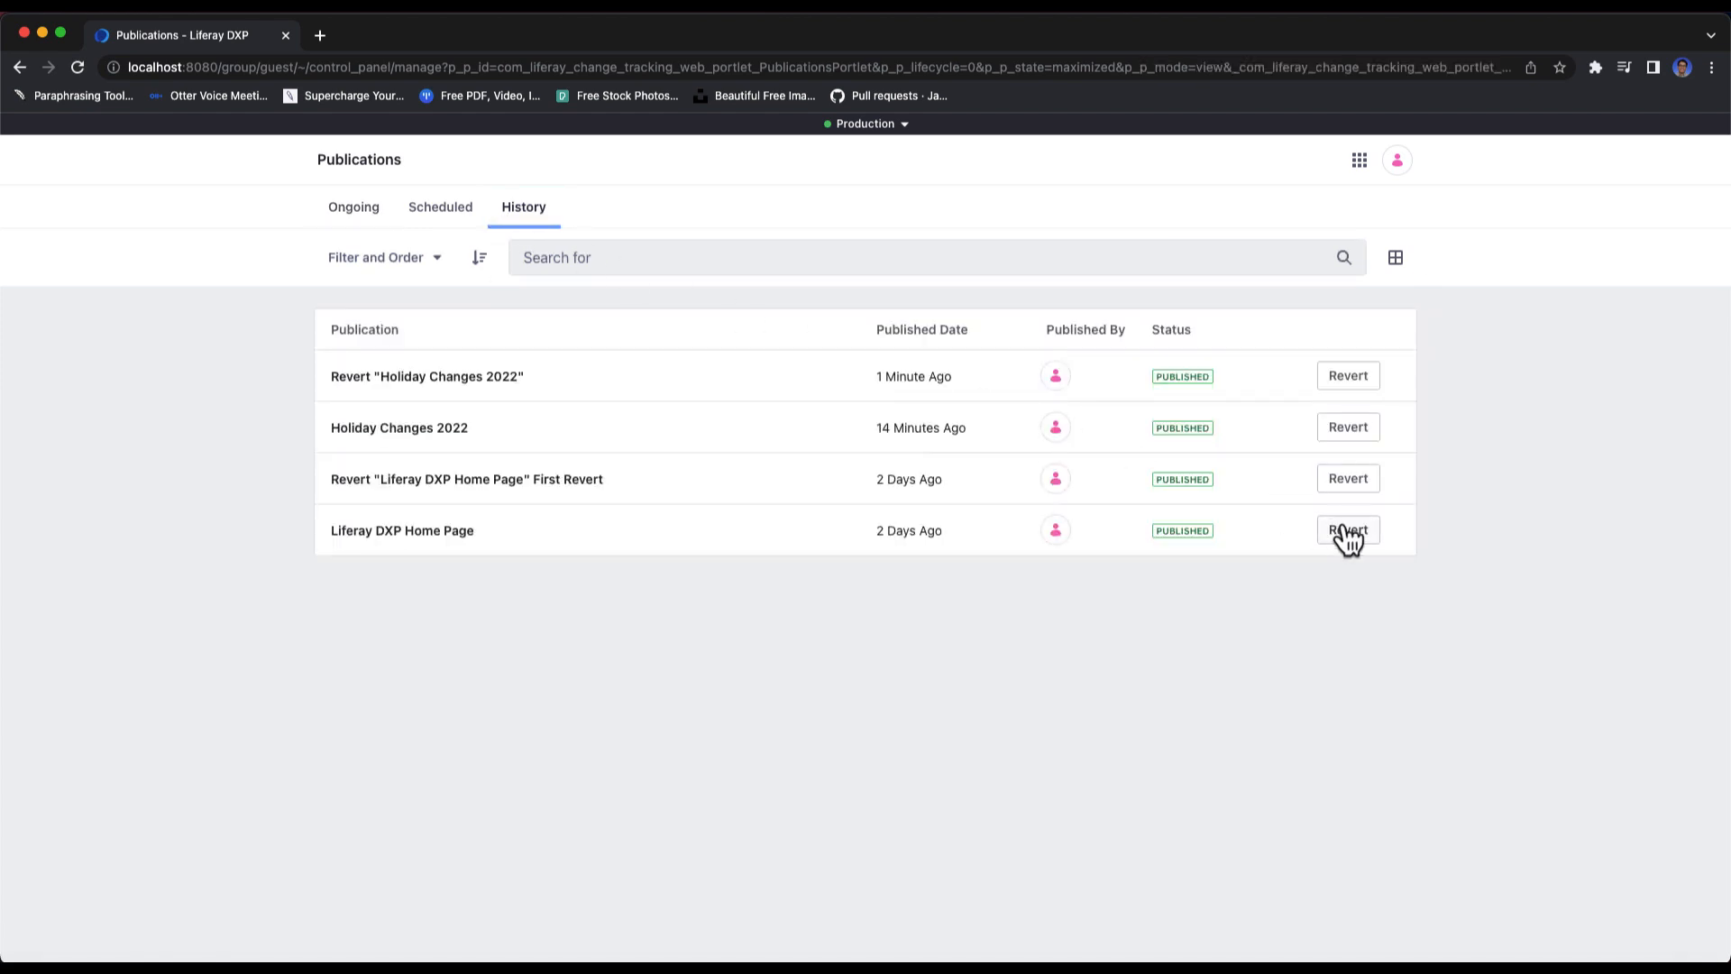
{"action": "left_click", "coordinate": [1347, 530]}
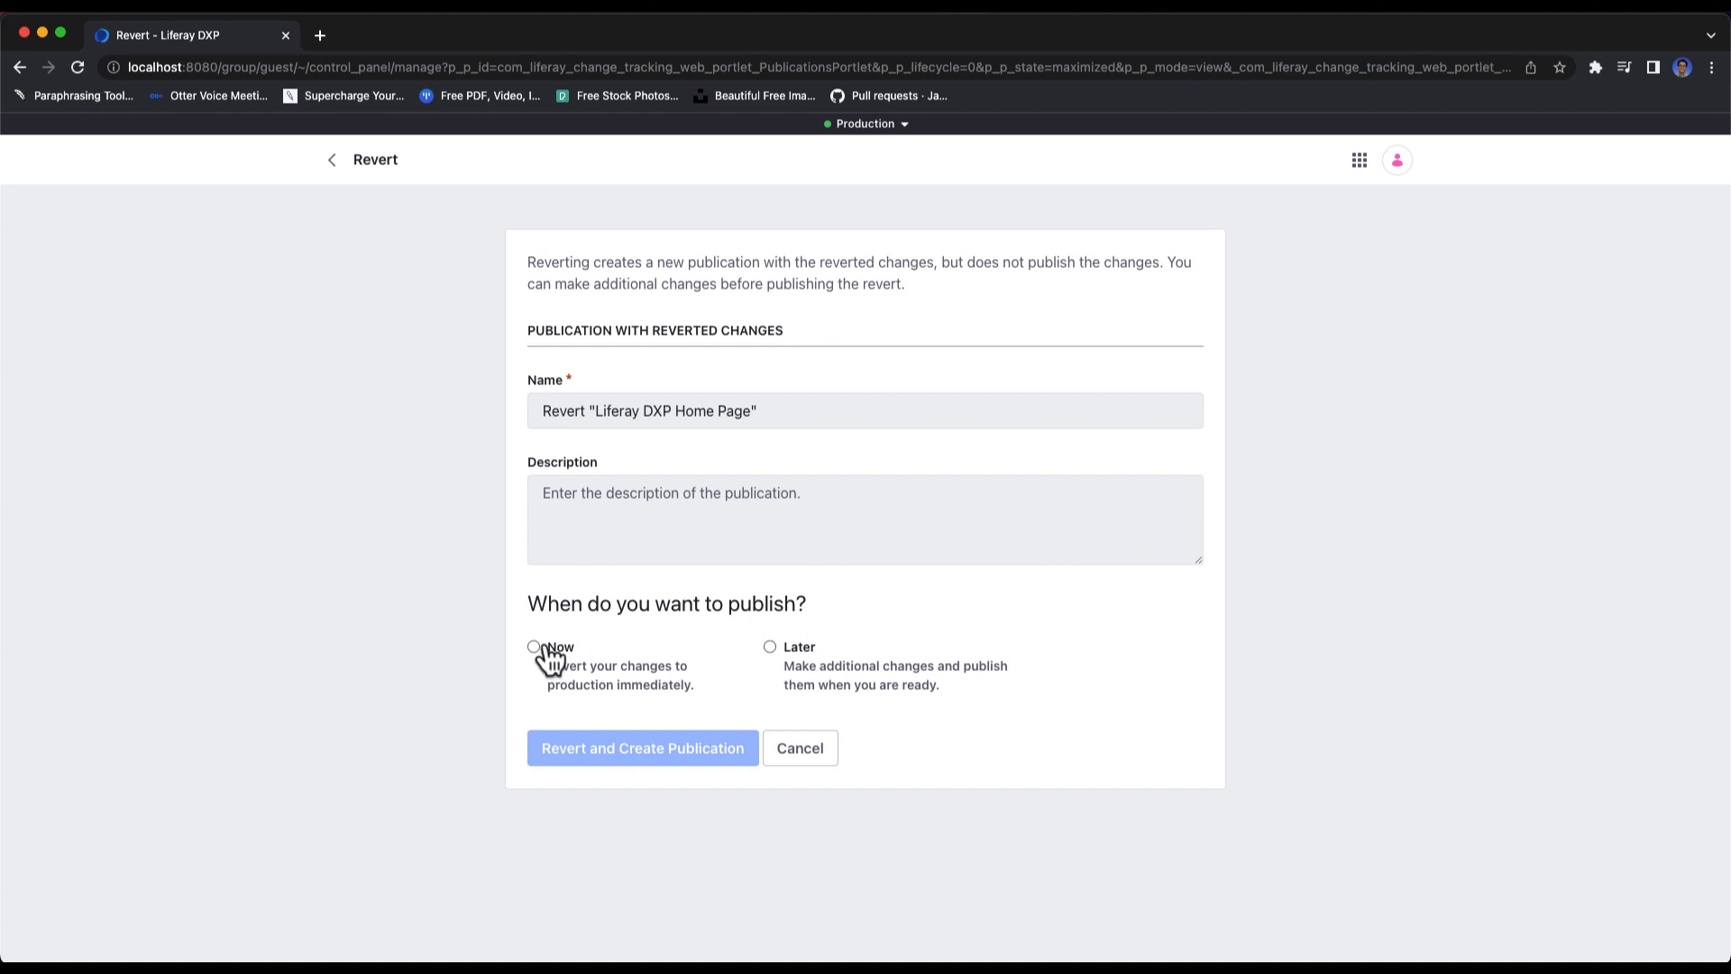
{"action": "left_click", "coordinate": [533, 645]}
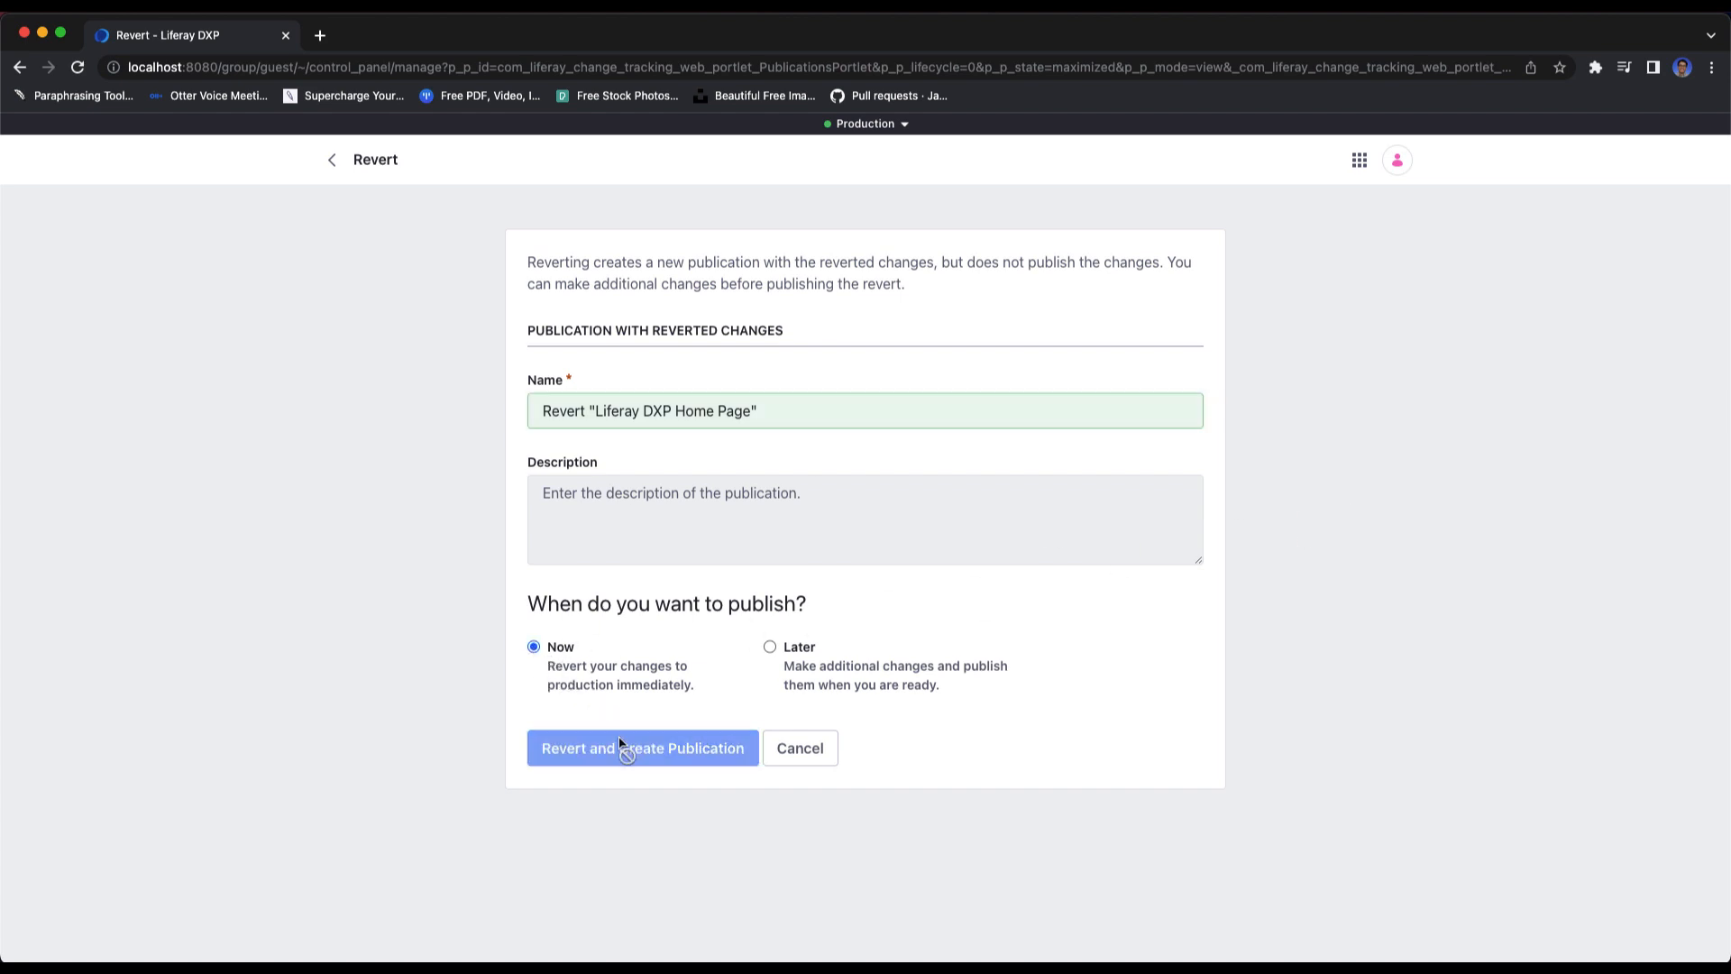
{"action": "left_click", "coordinate": [641, 747]}
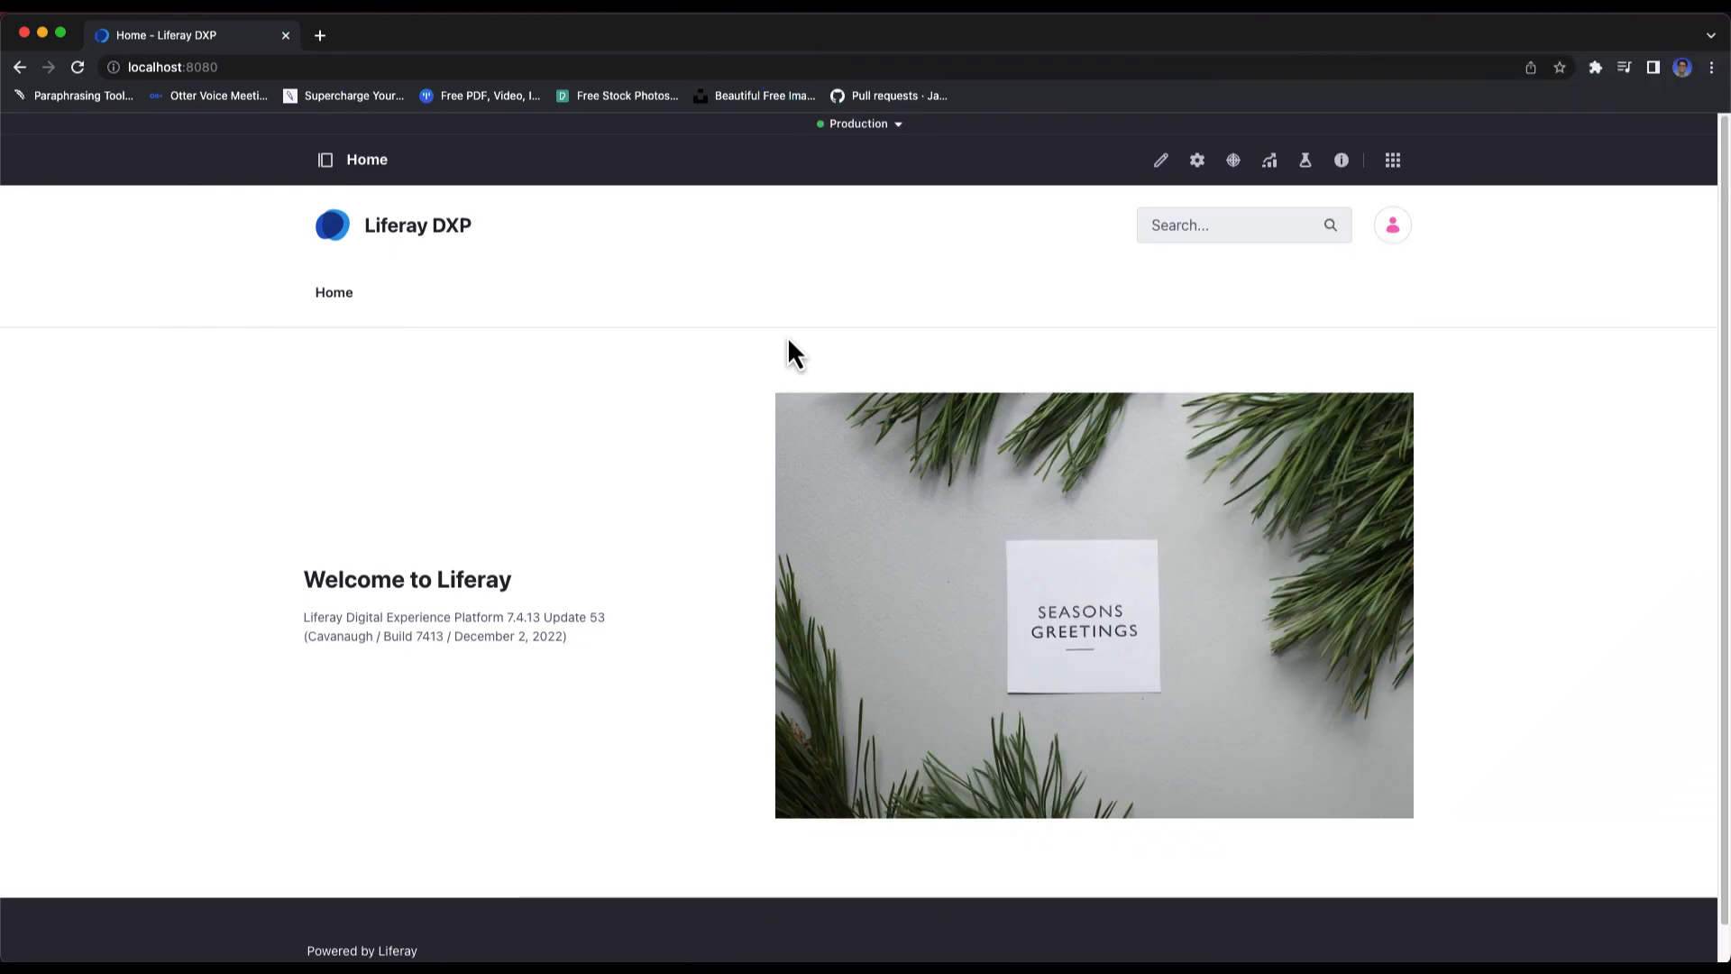
Step: Return to Publications History and start reverting Holiday Changes 2022
{"action": "left_click", "coordinate": [1393, 160]}
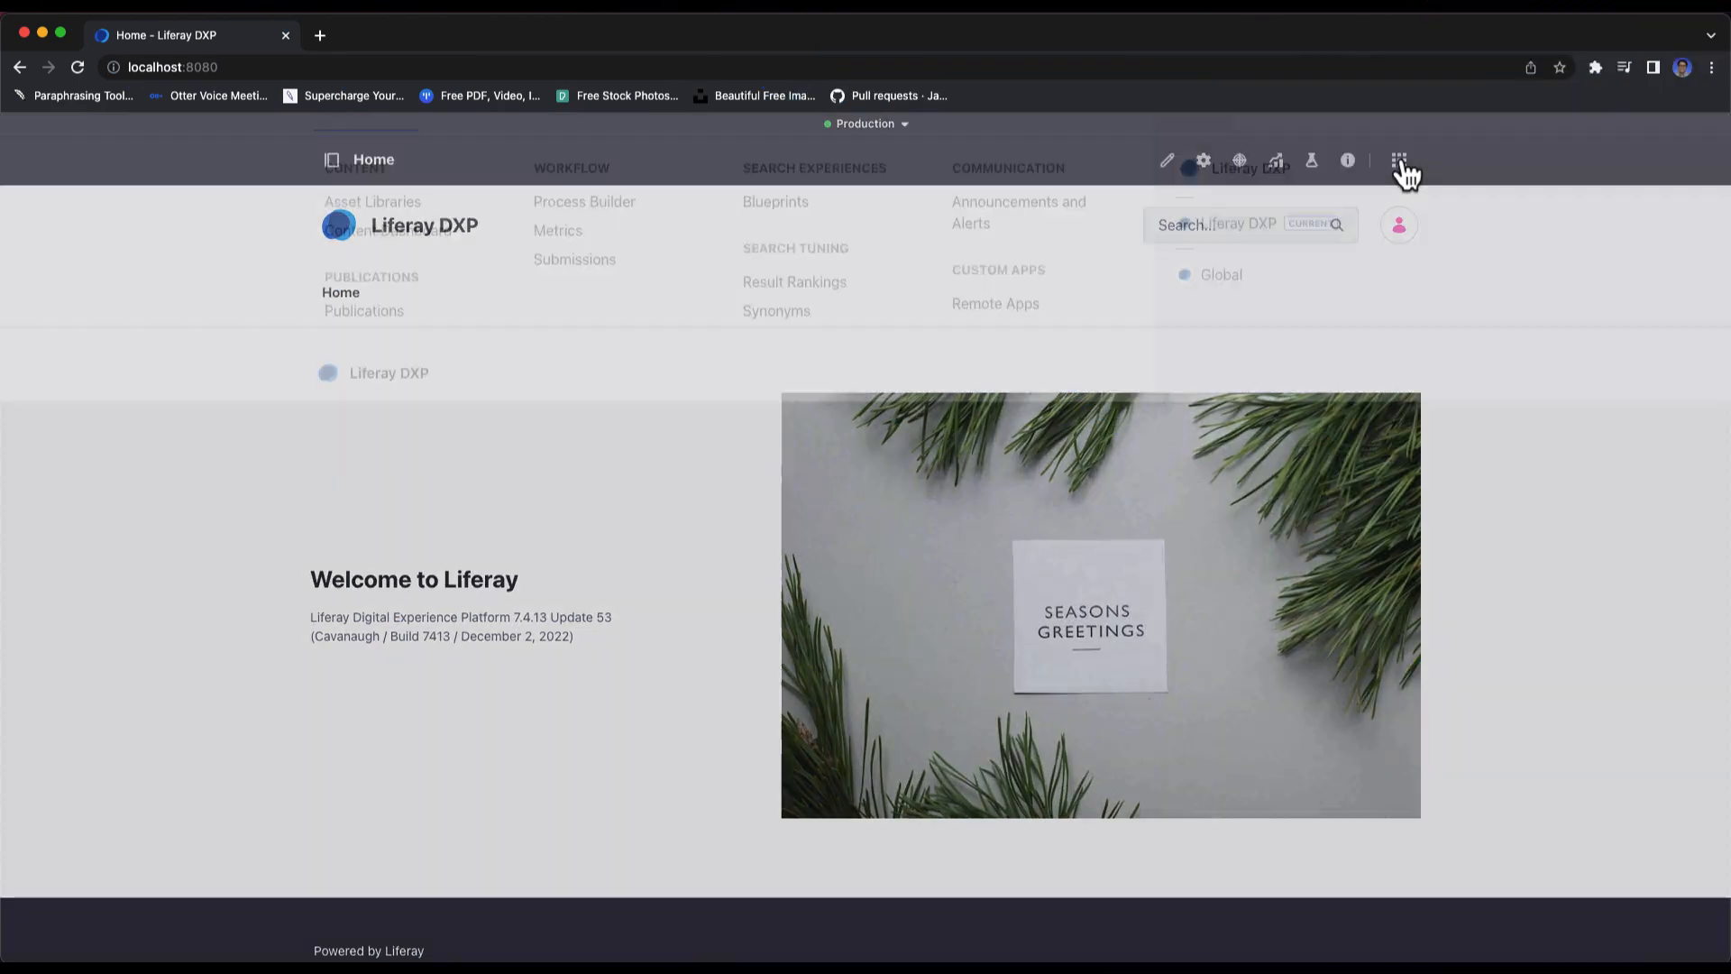
{"action": "left_click", "coordinate": [1398, 160]}
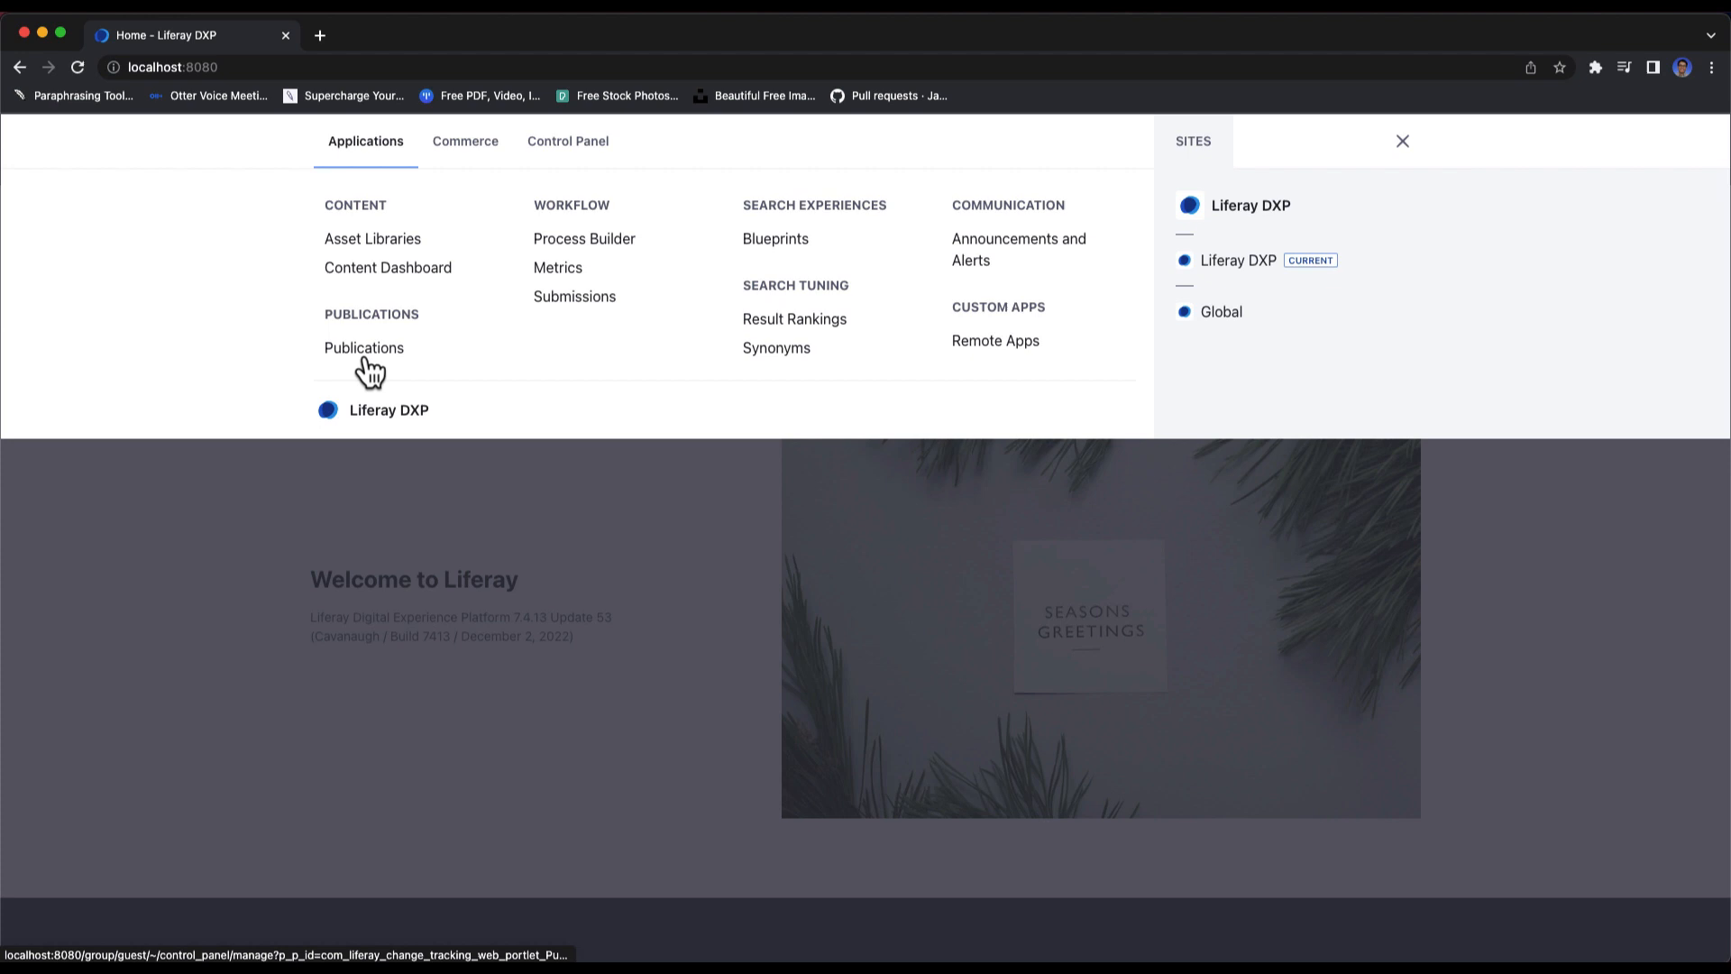
{"action": "left_click", "coordinate": [364, 348]}
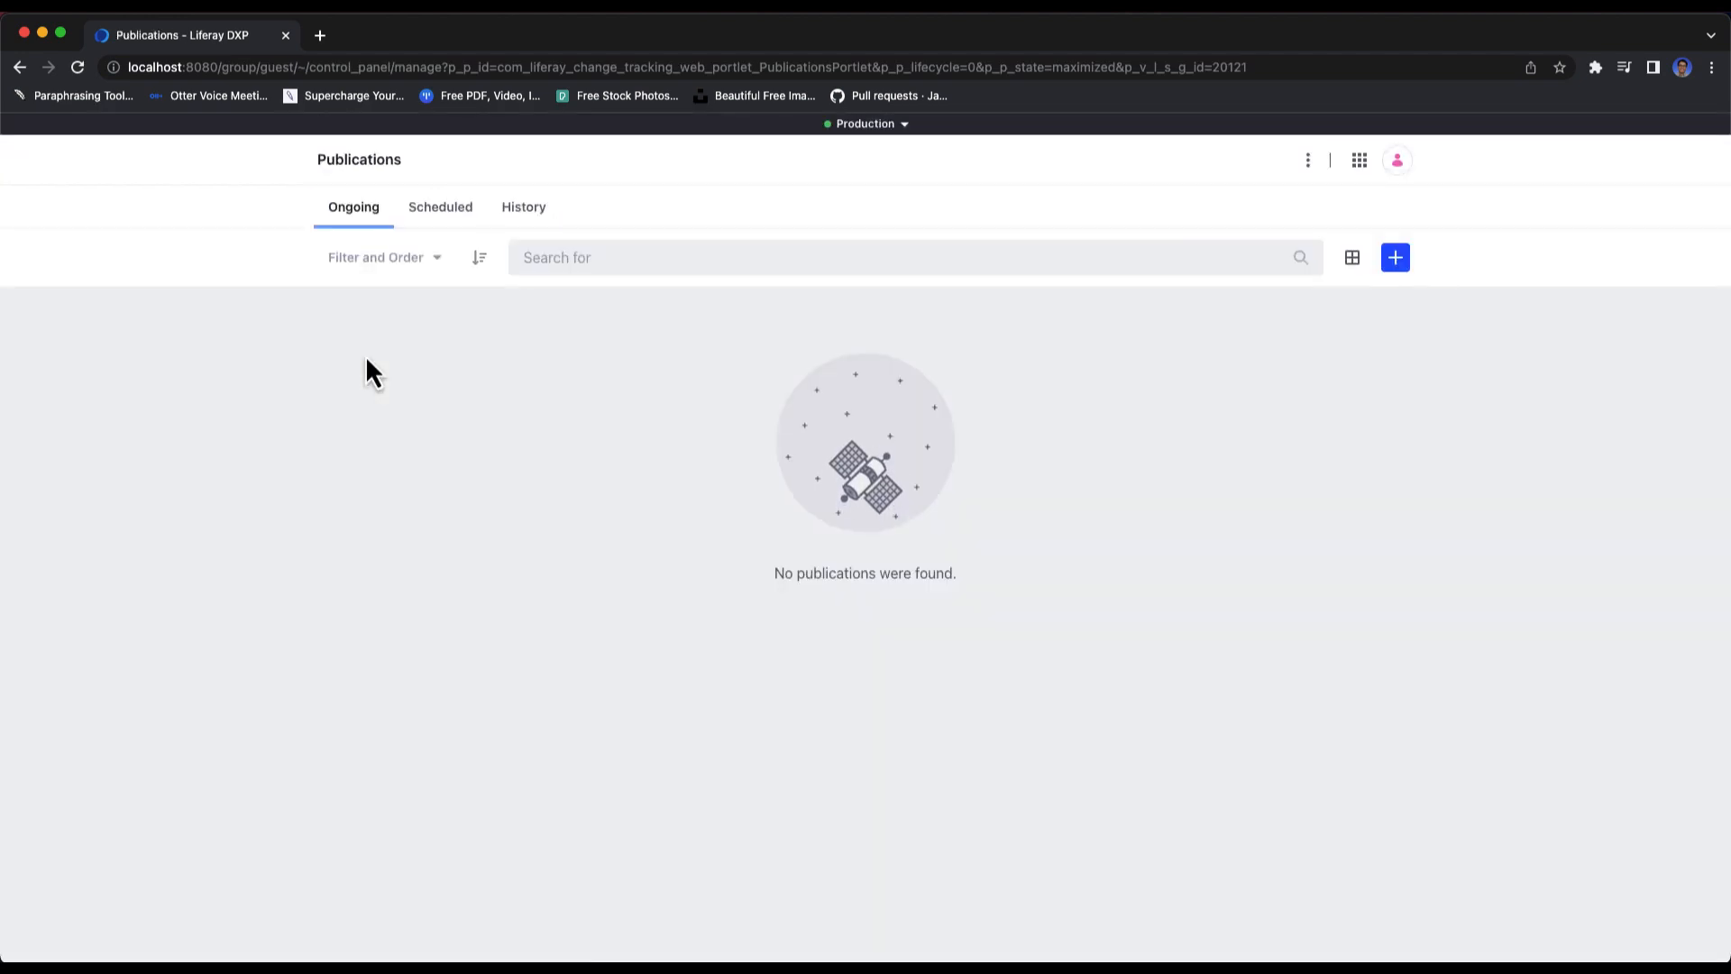
{"action": "mouse_move", "coordinate": [523, 221]}
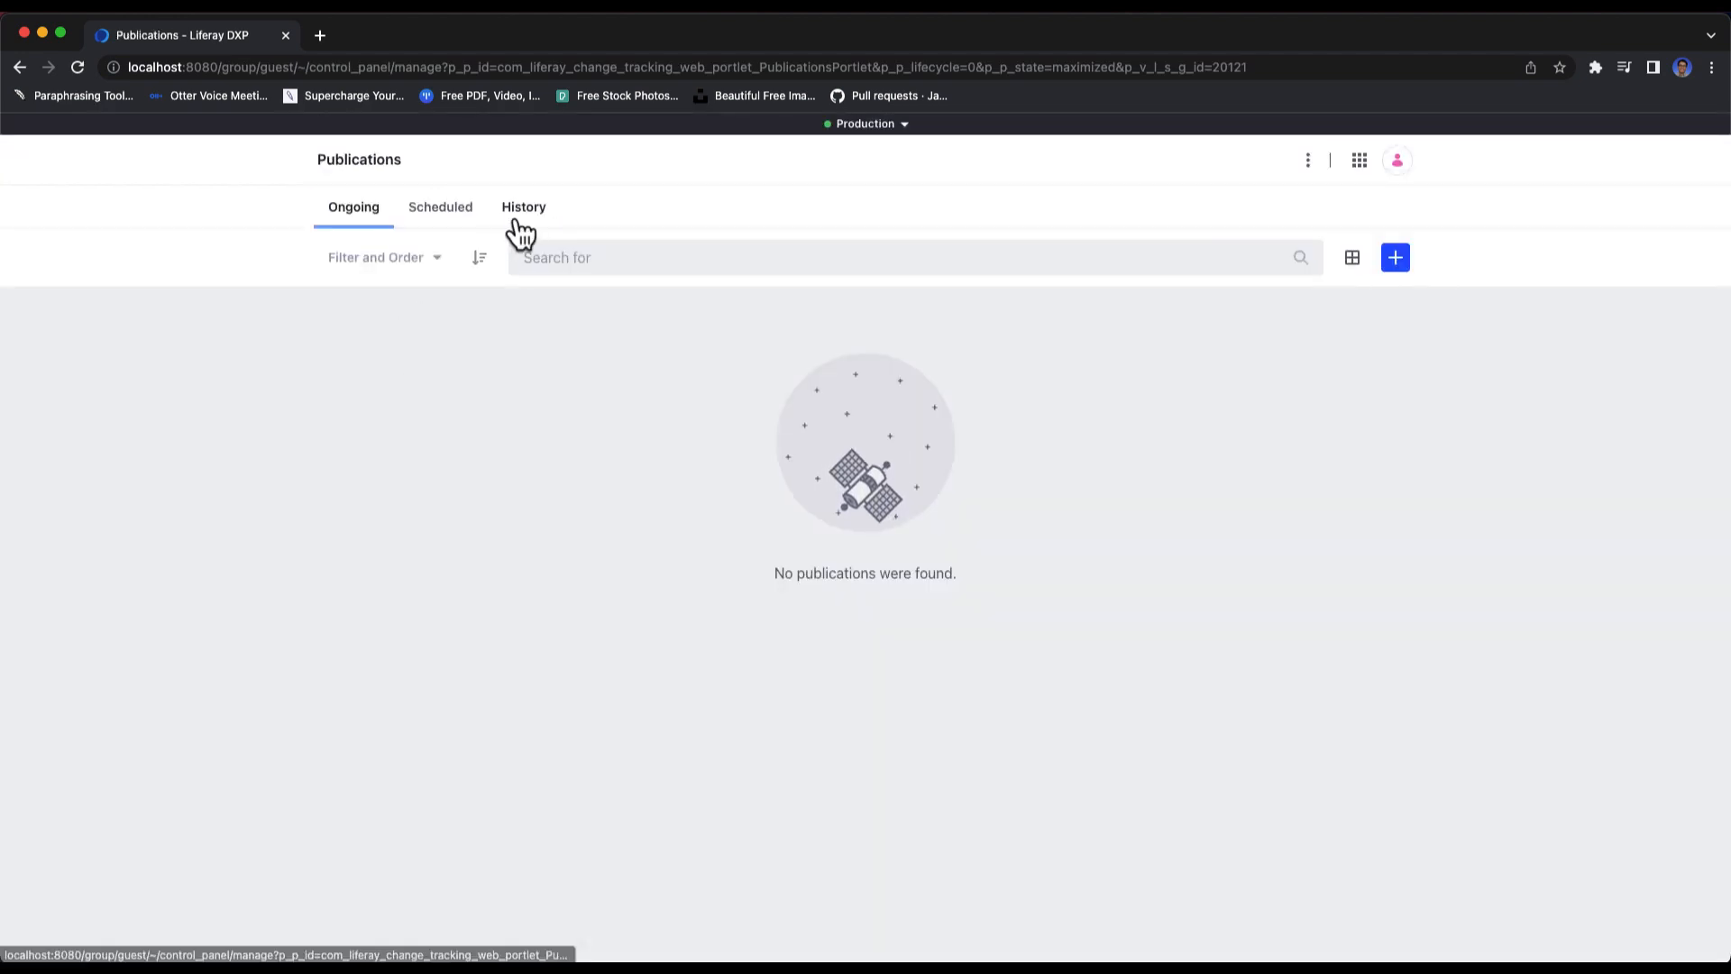
{"action": "left_click", "coordinate": [523, 206]}
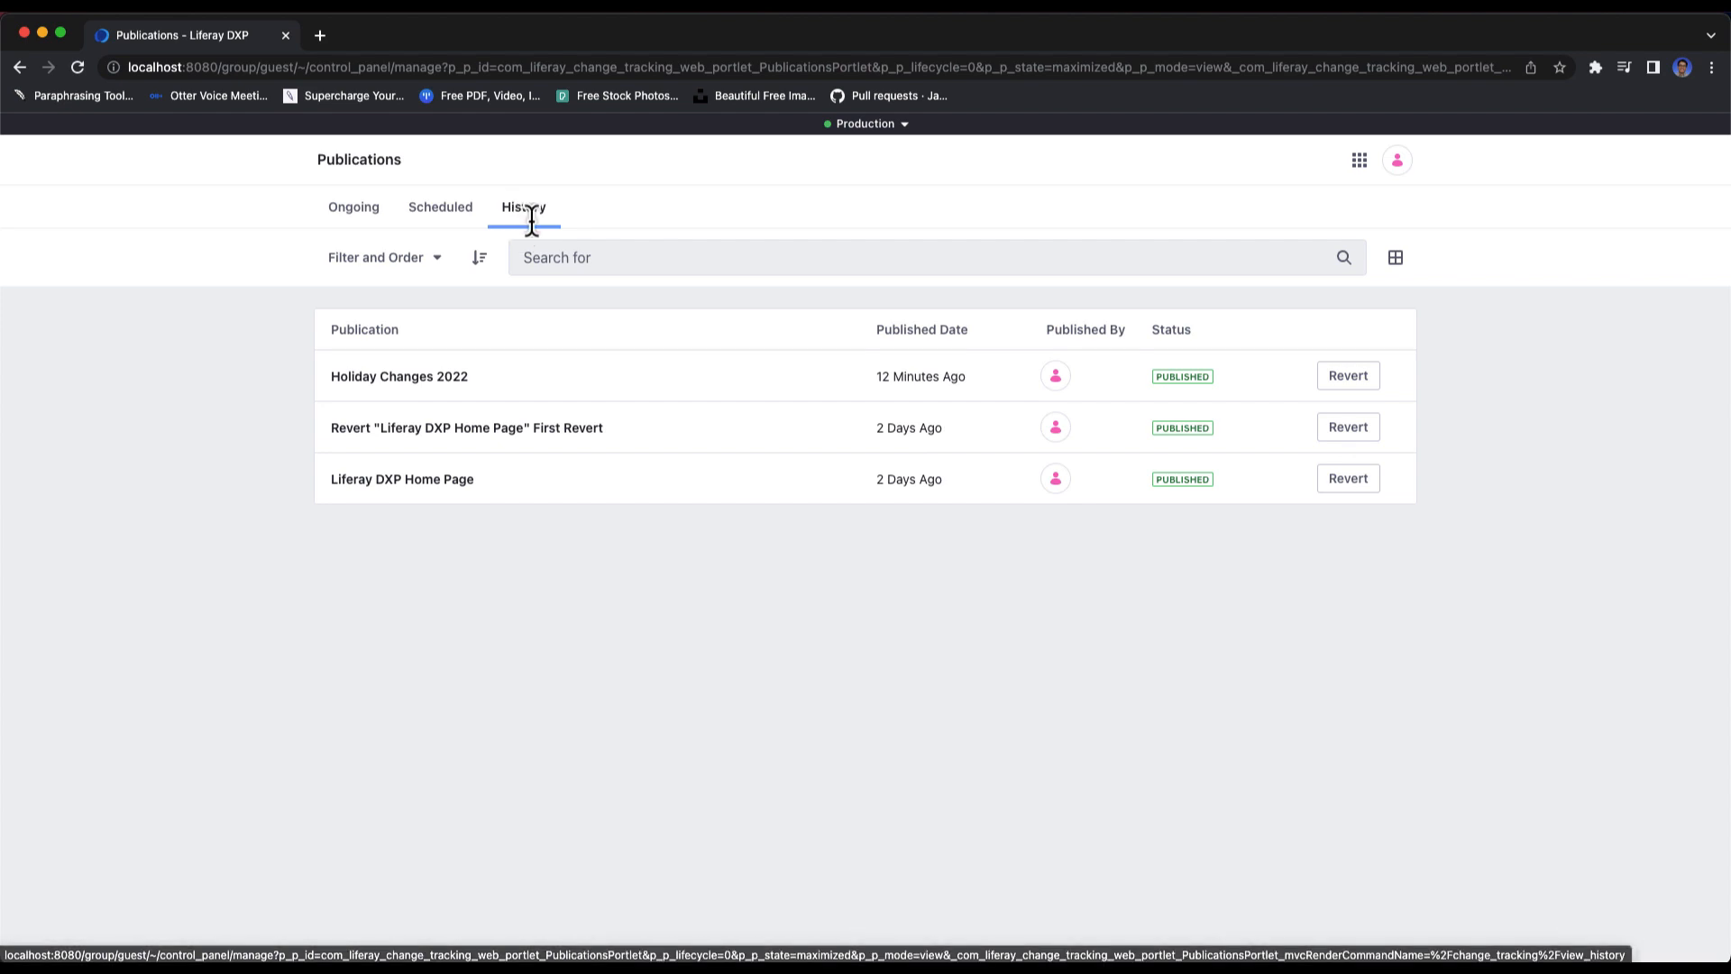
{"action": "left_click", "coordinate": [1346, 375]}
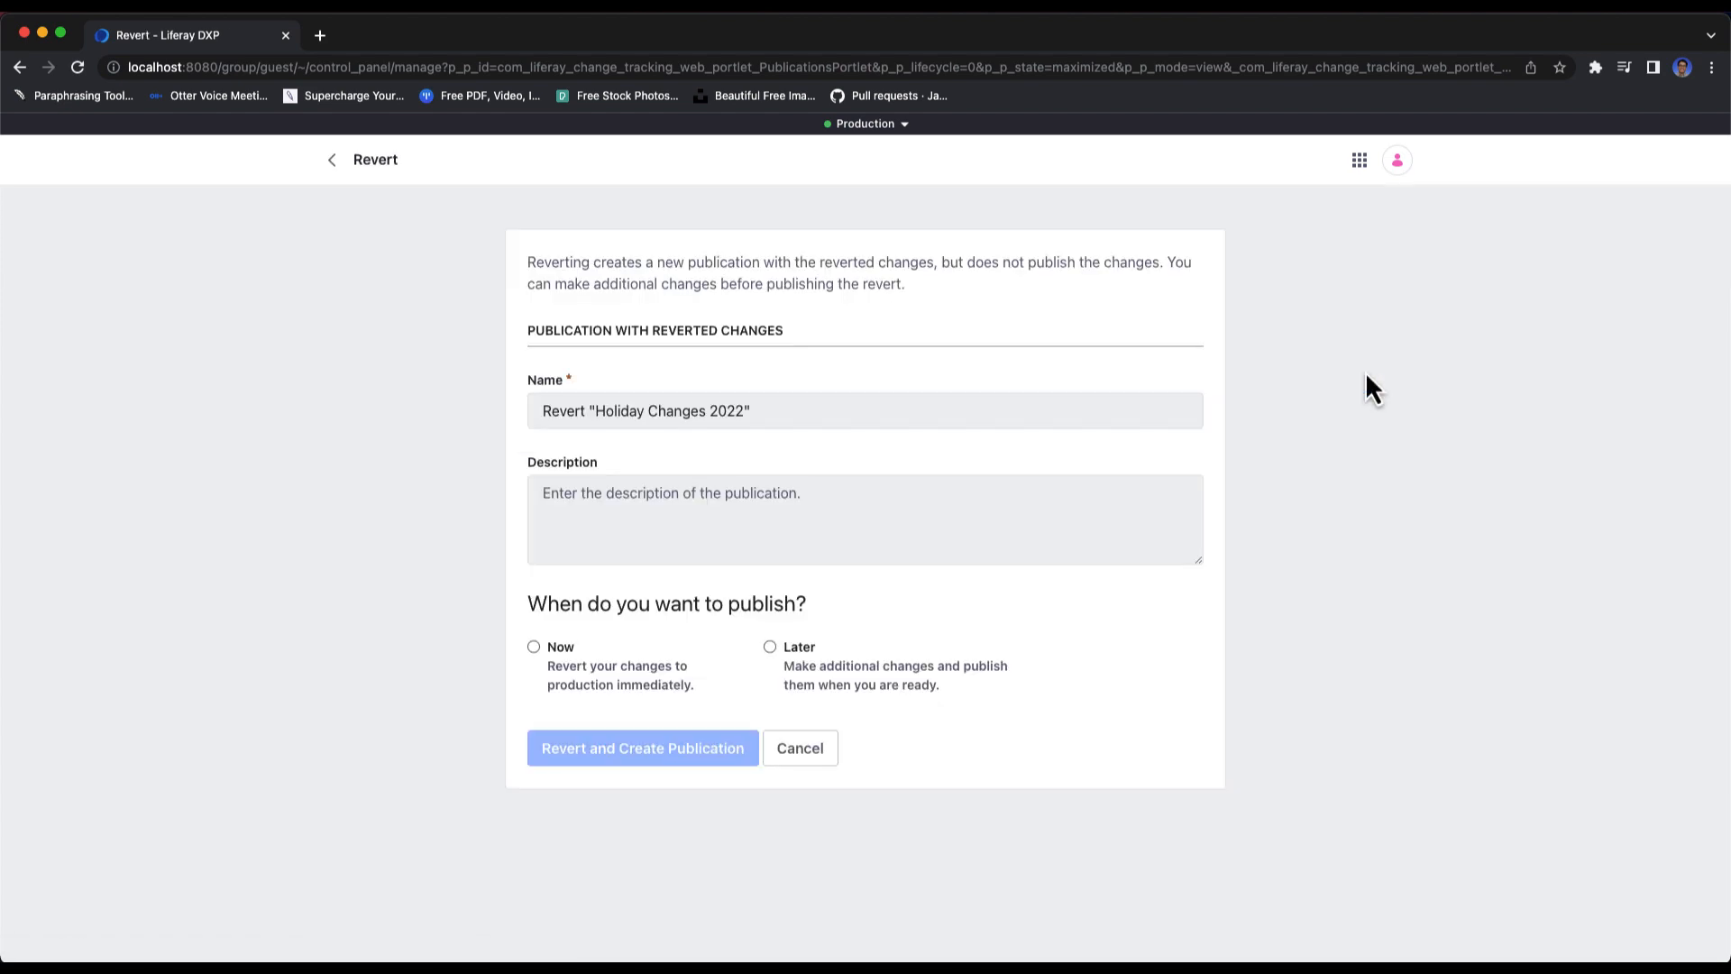